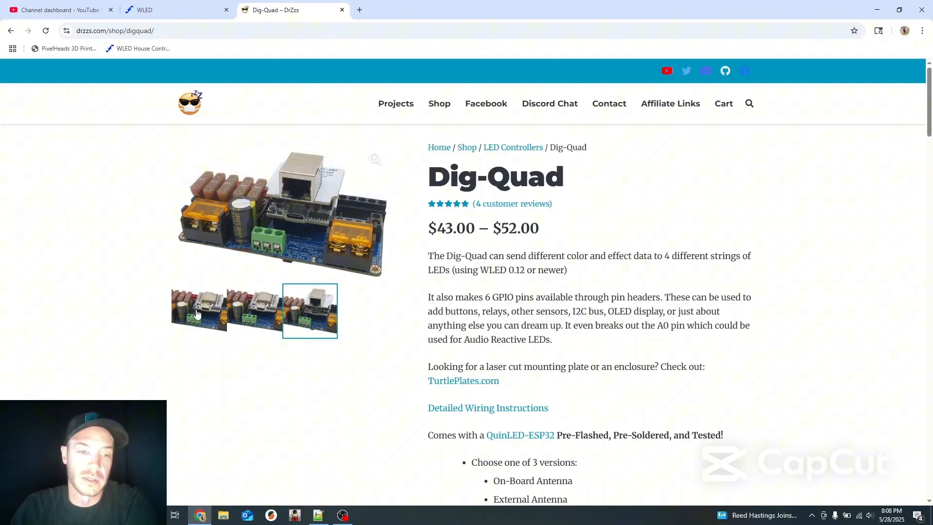
- Review the Dig-Quad product photos and clear the chosen model option before returning to WLED
left_click(198, 311)
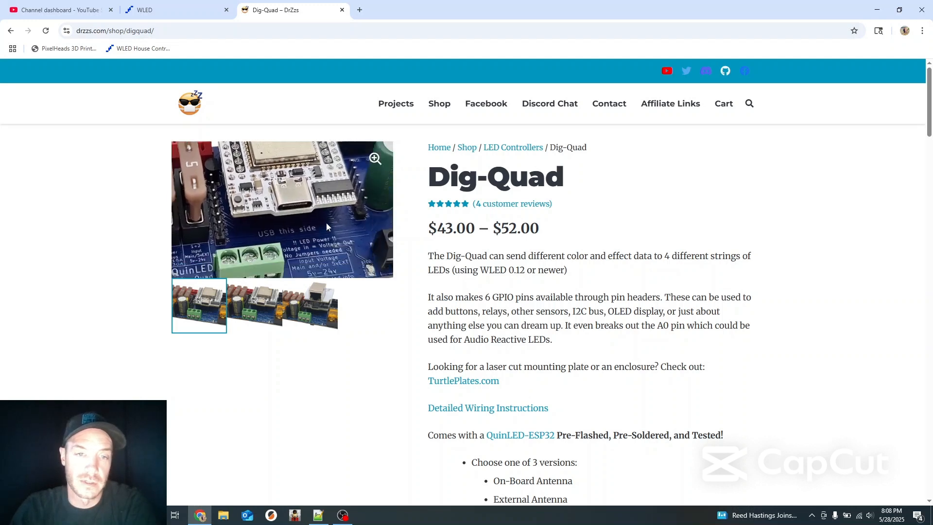
left_click(198, 305)
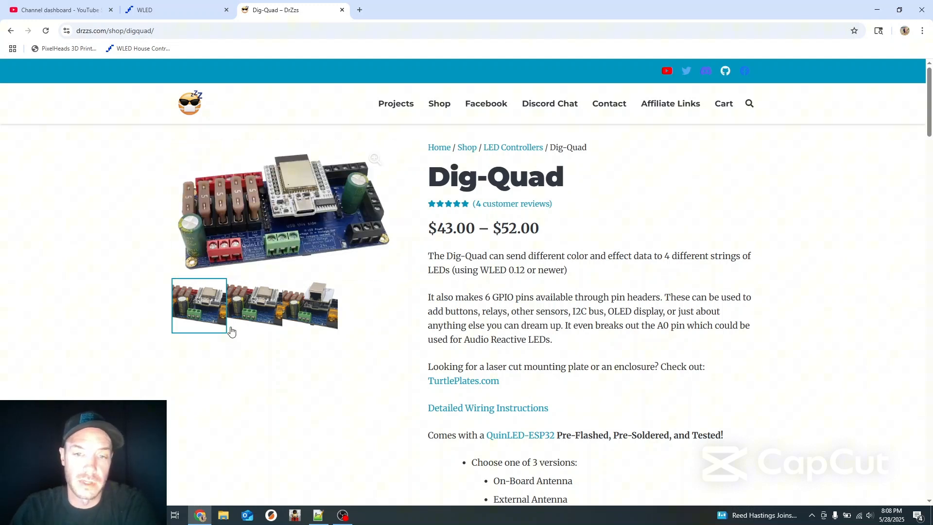
scroll("down", 3)
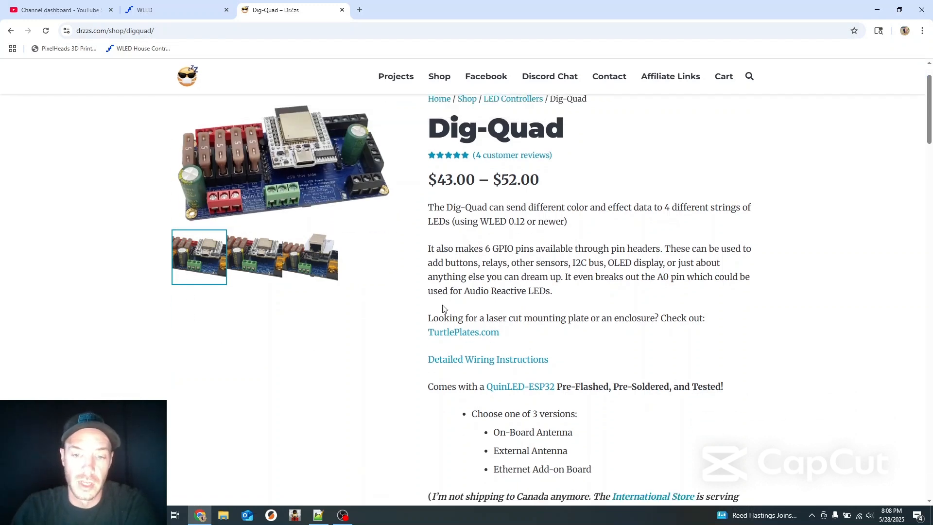
scroll("down", 3)
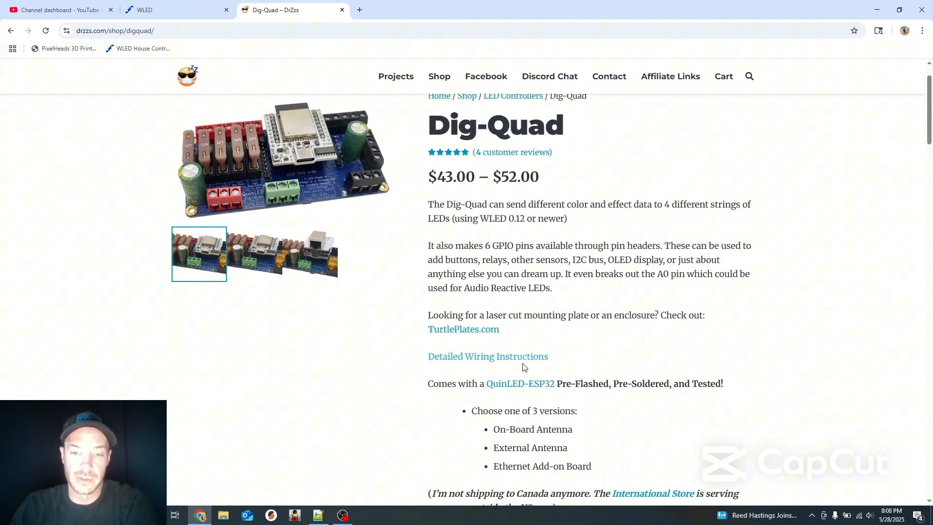
scroll("down", 3)
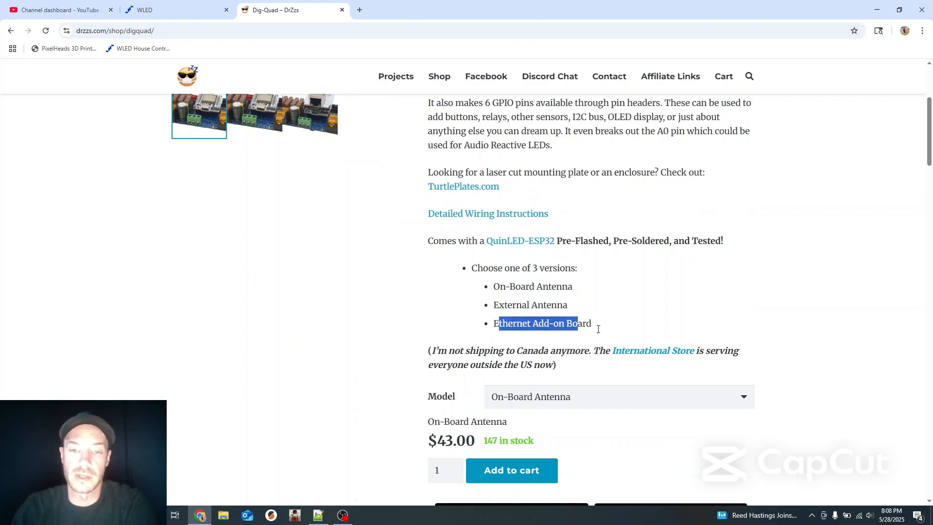
scroll("down", 3)
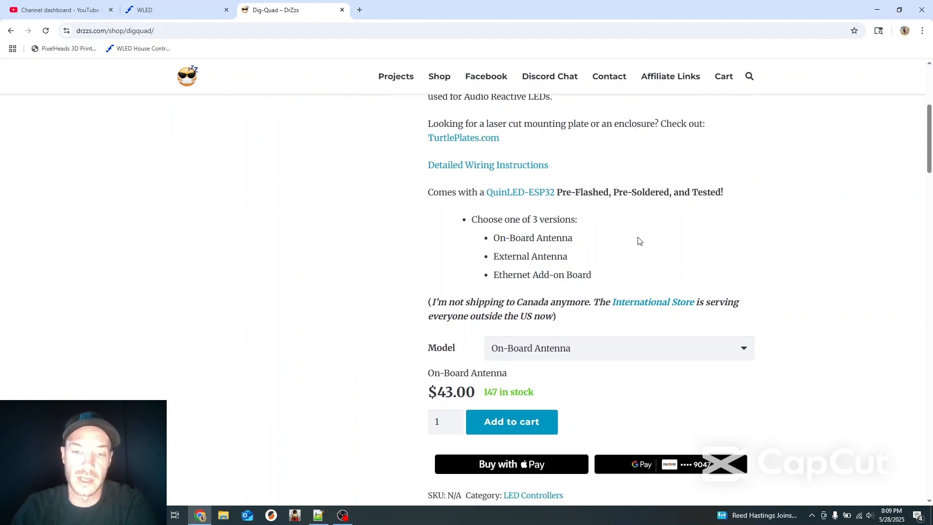
left_click(618, 348)
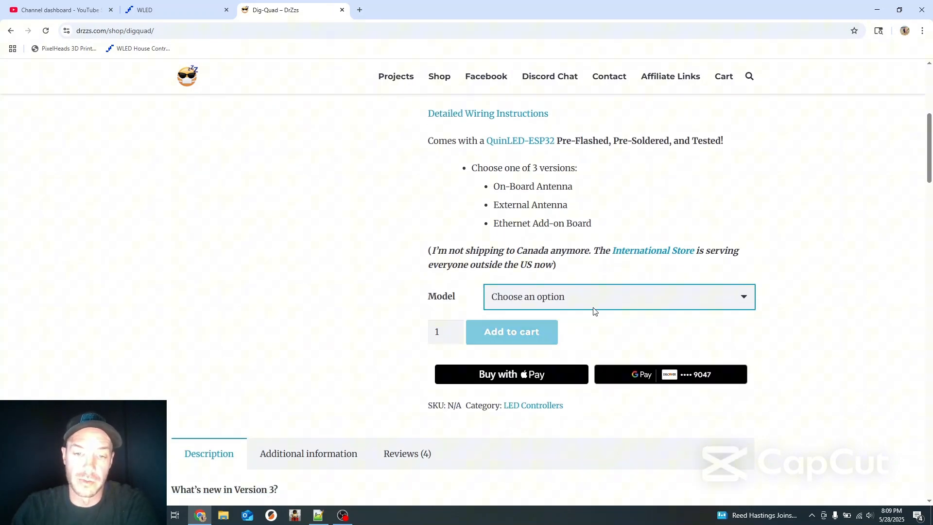
scroll("down", 3)
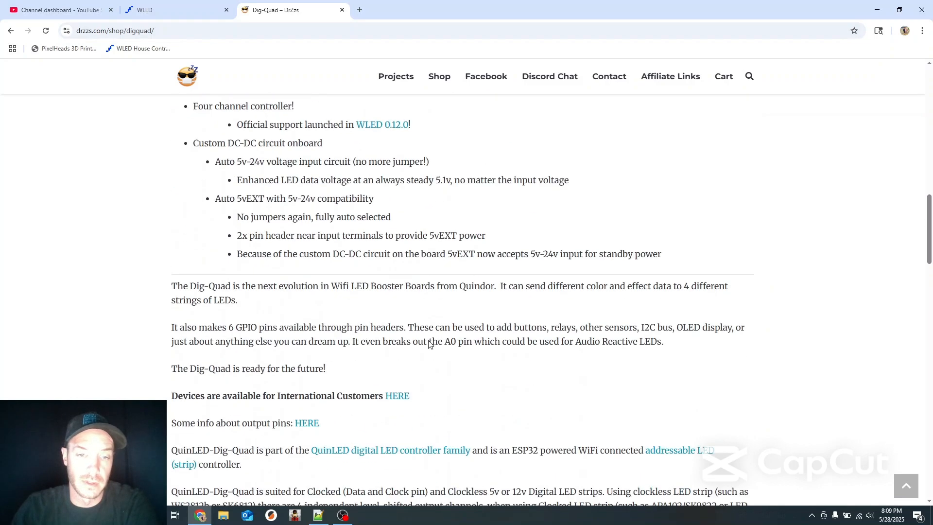
scroll("down", 3)
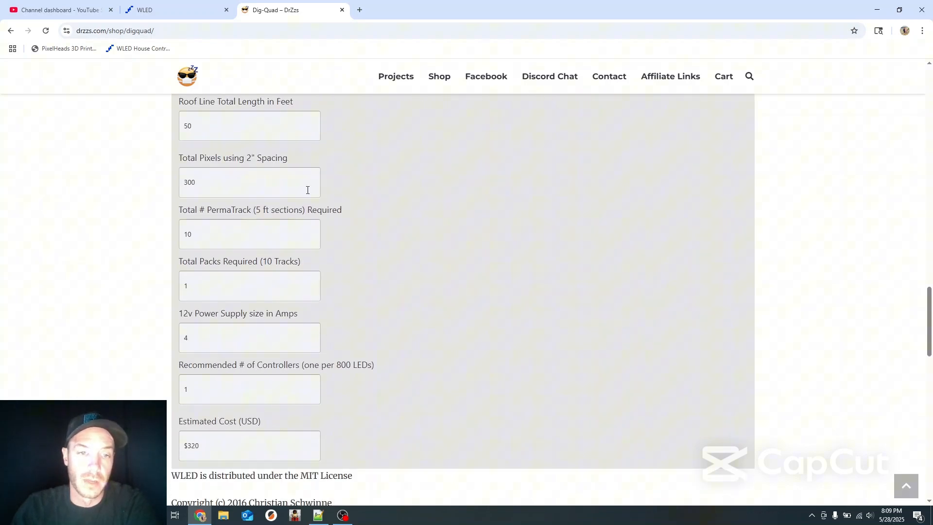
scroll("up", 3)
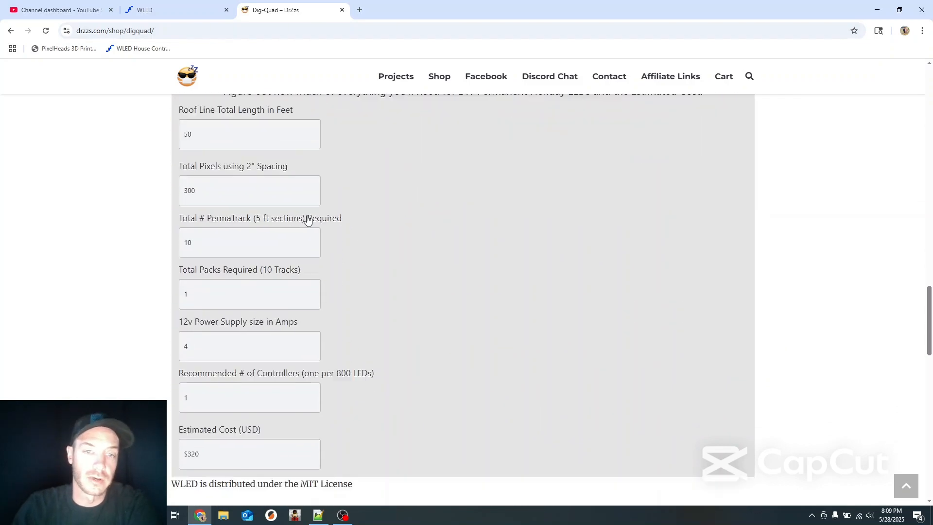
scroll("down", 3)
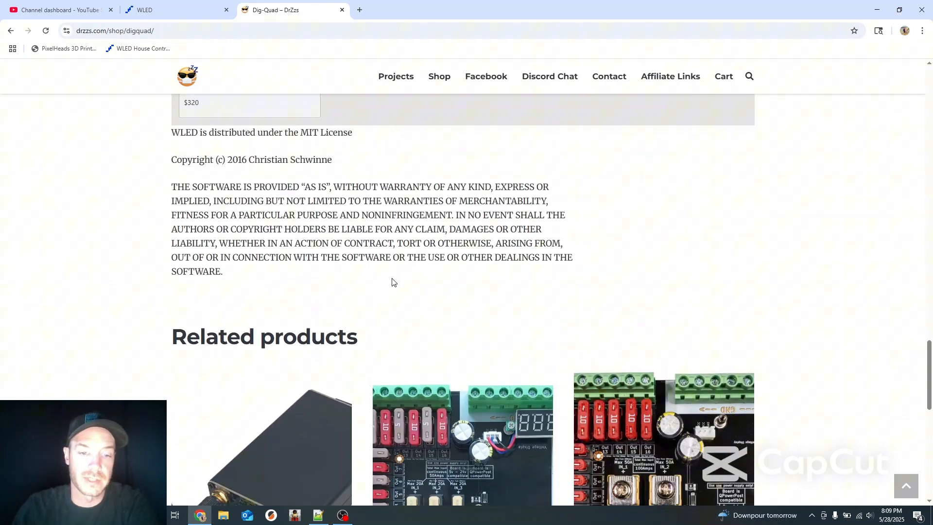
scroll("up", 3)
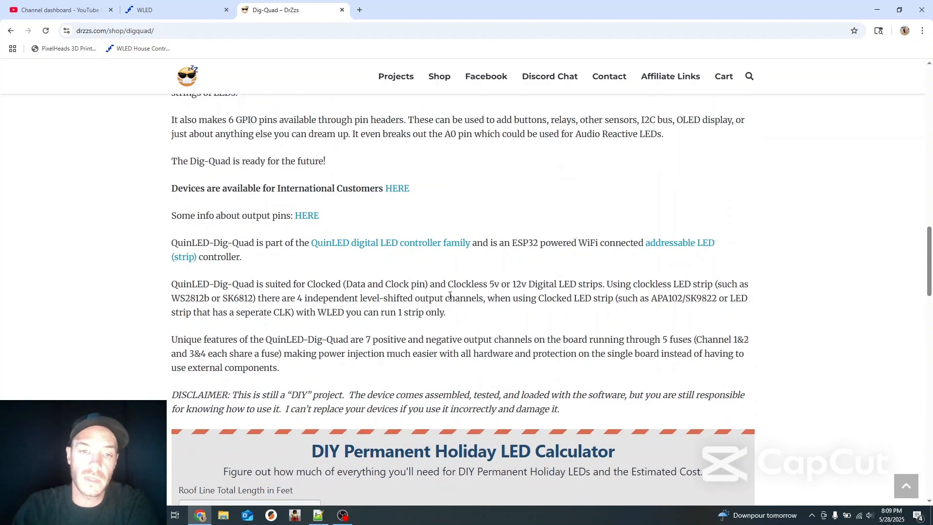
scroll("up", 3)
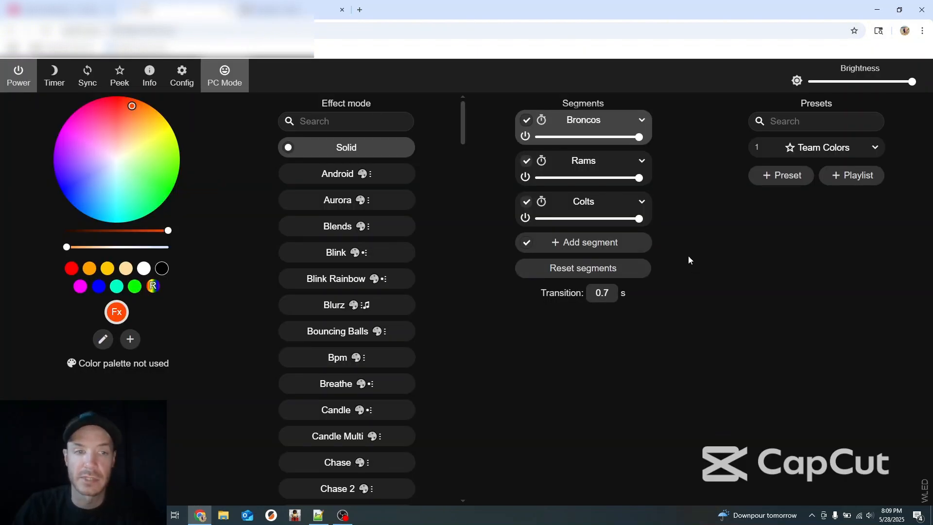
mouse_move(688, 272)
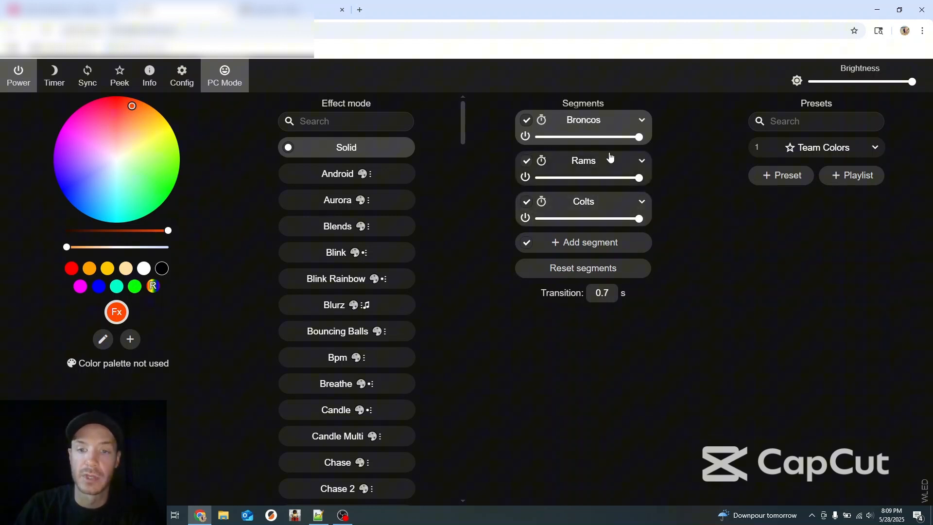
- Expand the Broncos and Colts segment details to review their Start/Stop LED ranges
left_click(642, 119)
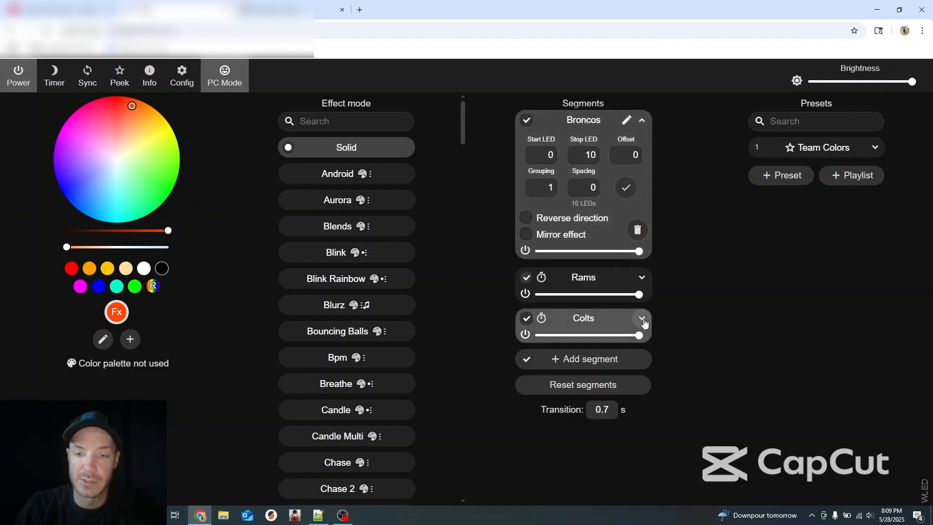
left_click(643, 319)
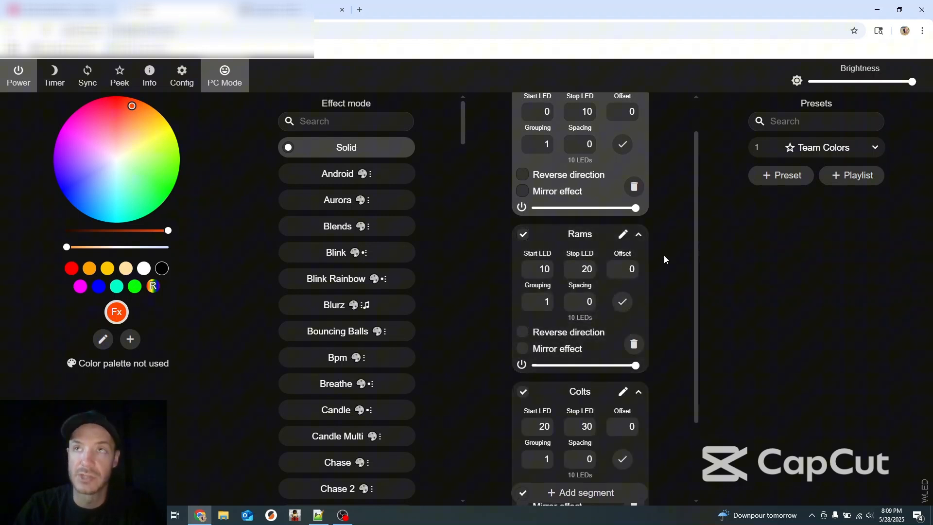
mouse_move(659, 266)
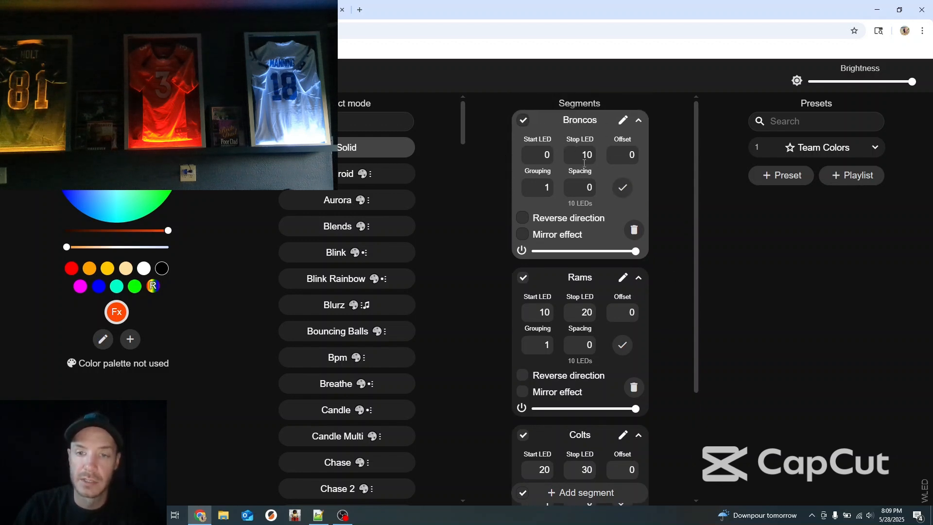
scroll("down", 3)
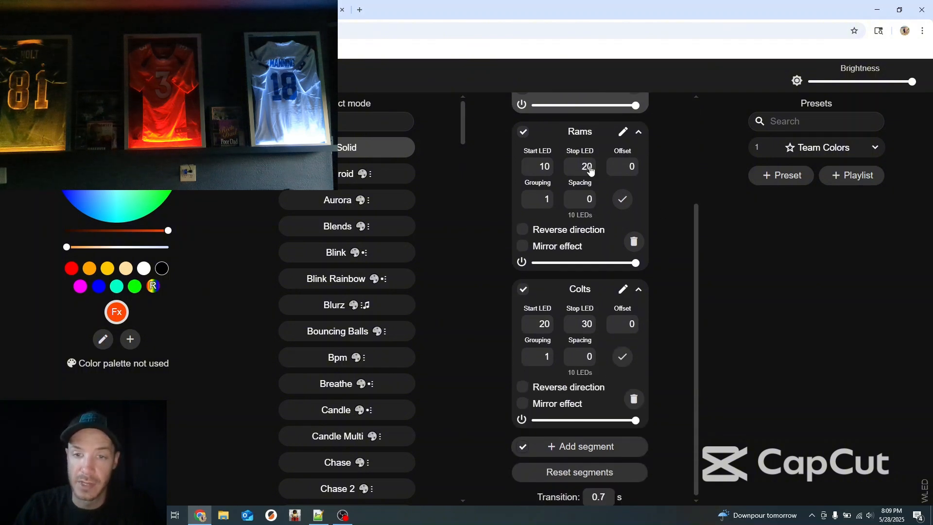
mouse_move(690, 235)
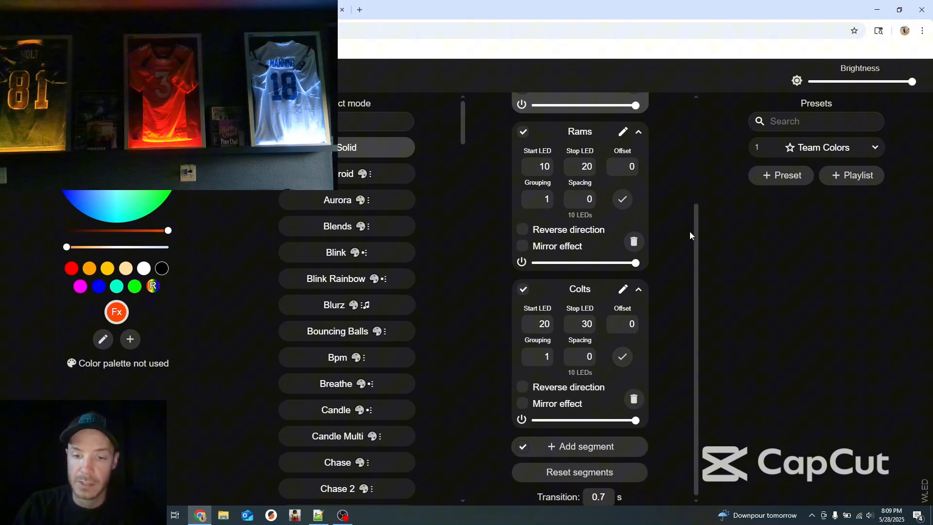
scroll("up", 3)
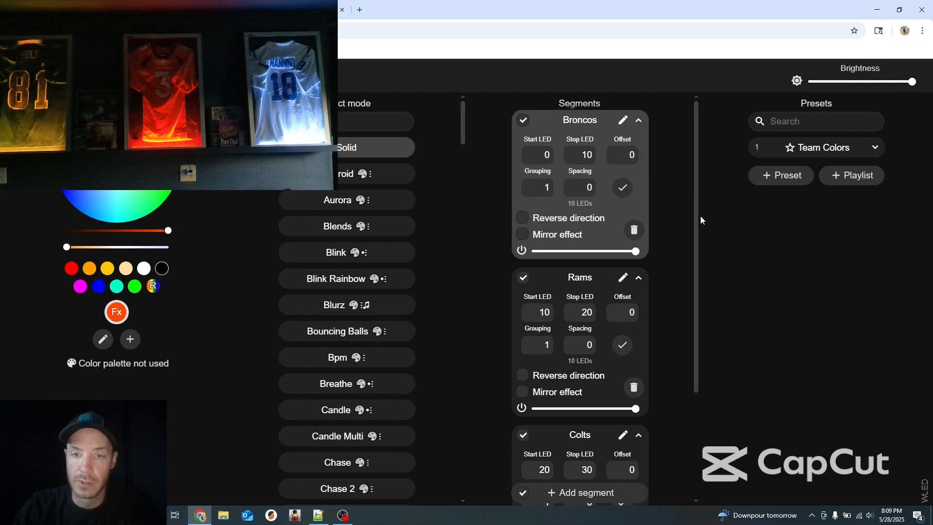
scroll("down", 3)
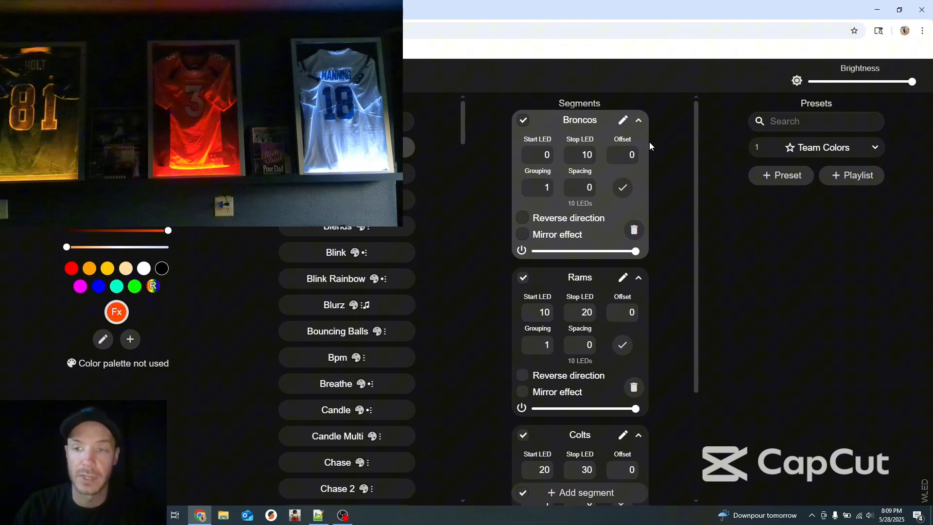
scroll("down", 3)
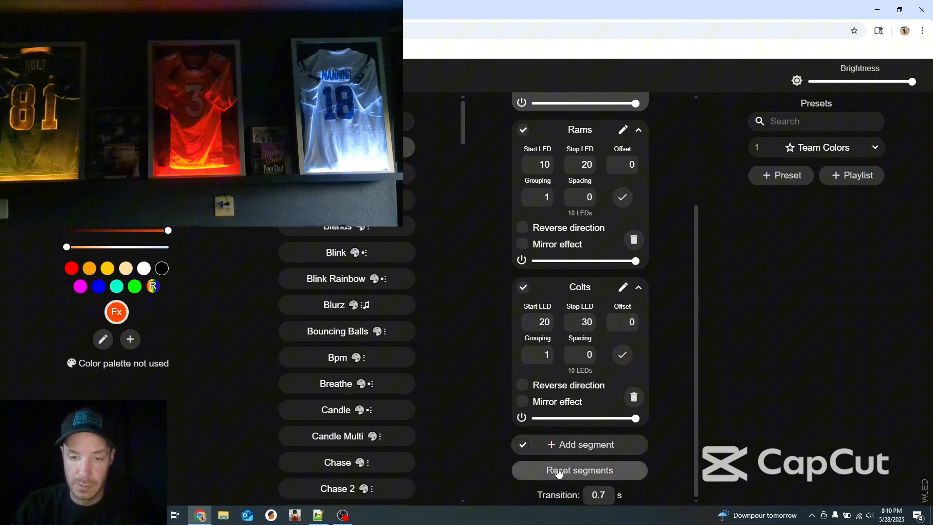
- Reset to a single 30-LED segment and rename Segment 0 to 'Broncos'
left_click(578, 470)
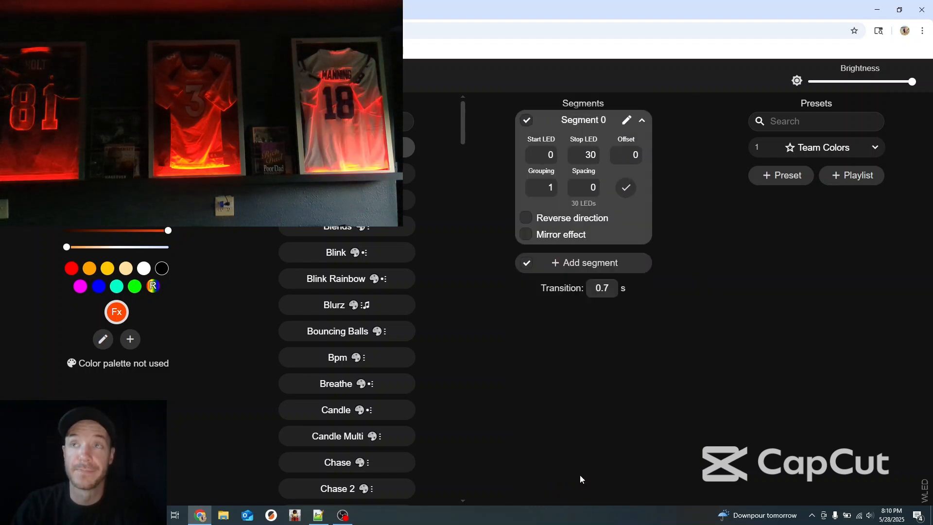
mouse_move(253, 265)
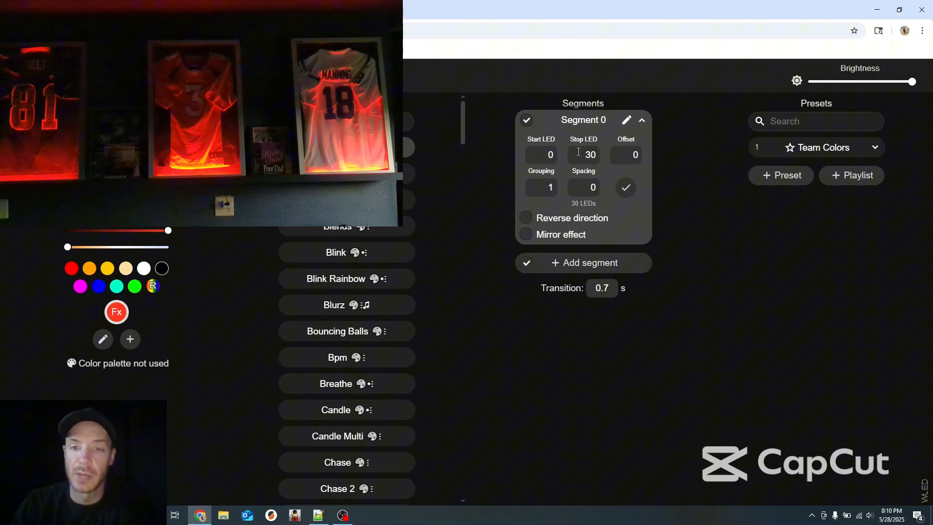
mouse_move(627, 121)
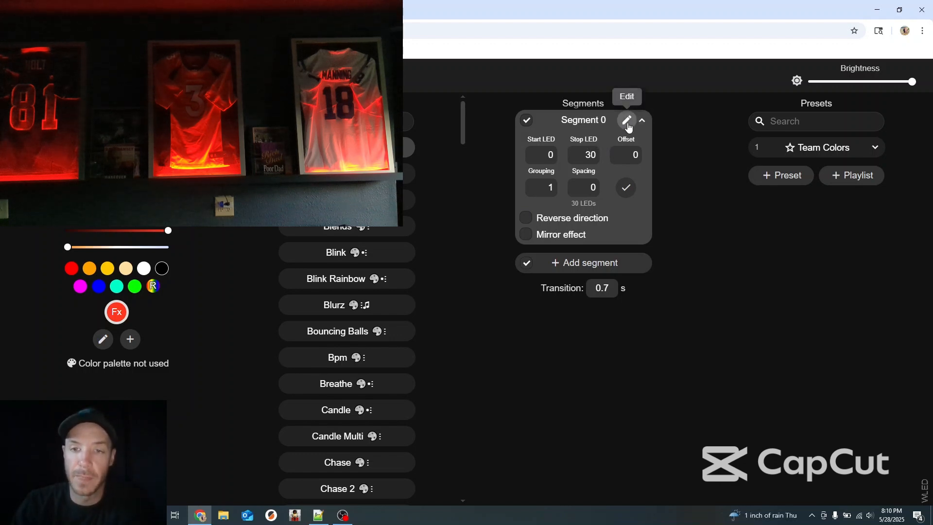
left_click(626, 120)
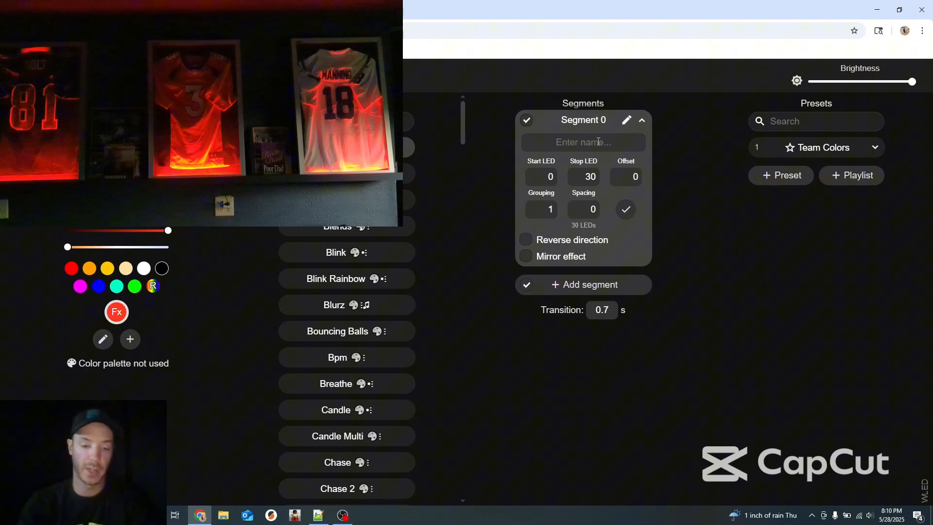
type("Broncos")
type("10")
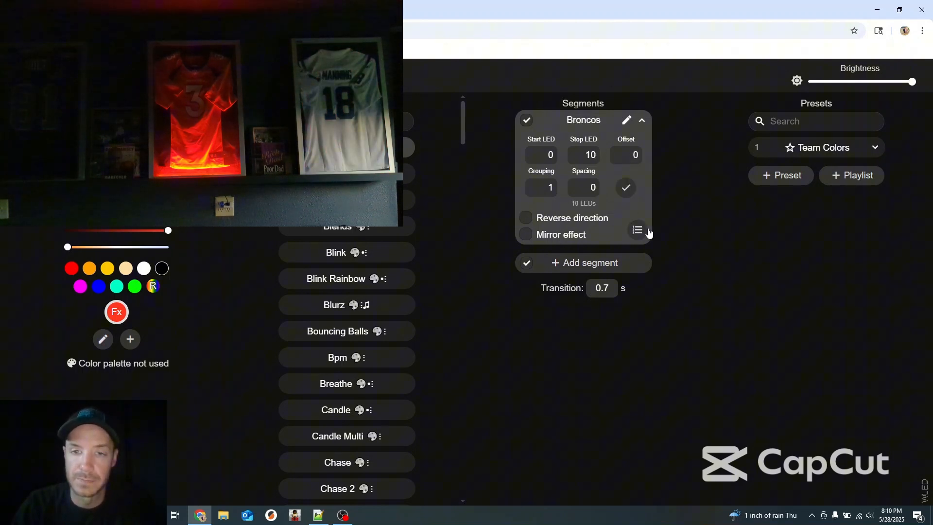
mouse_move(733, 240)
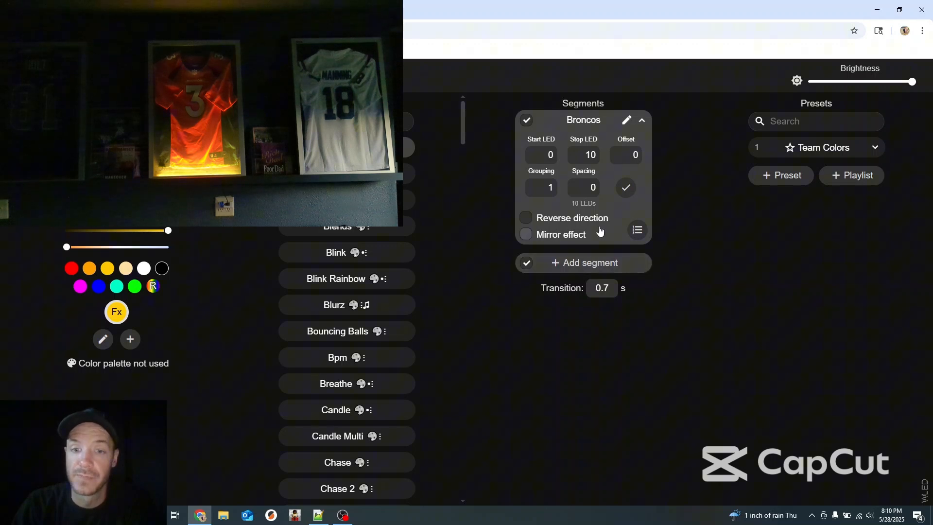
- Add a second segment named 'Rams' covering LEDs 10 to 20
left_click(590, 262)
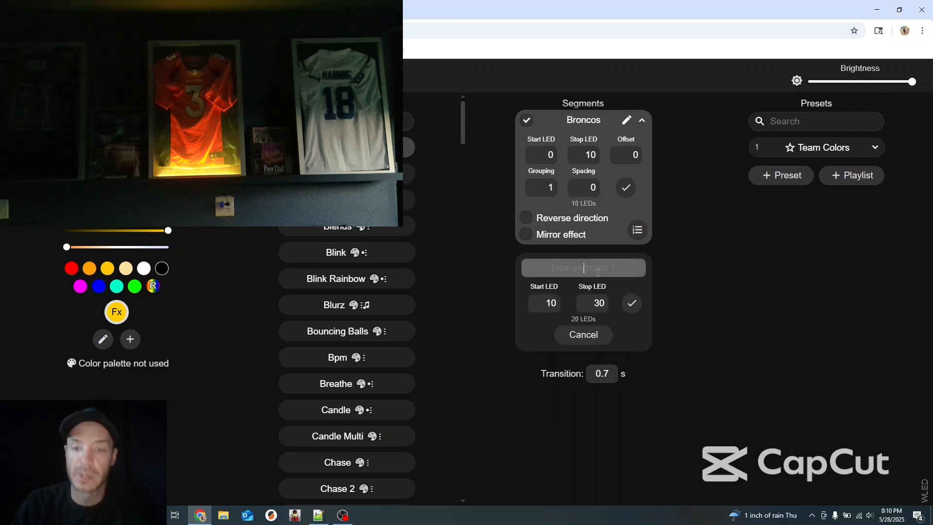
type("R")
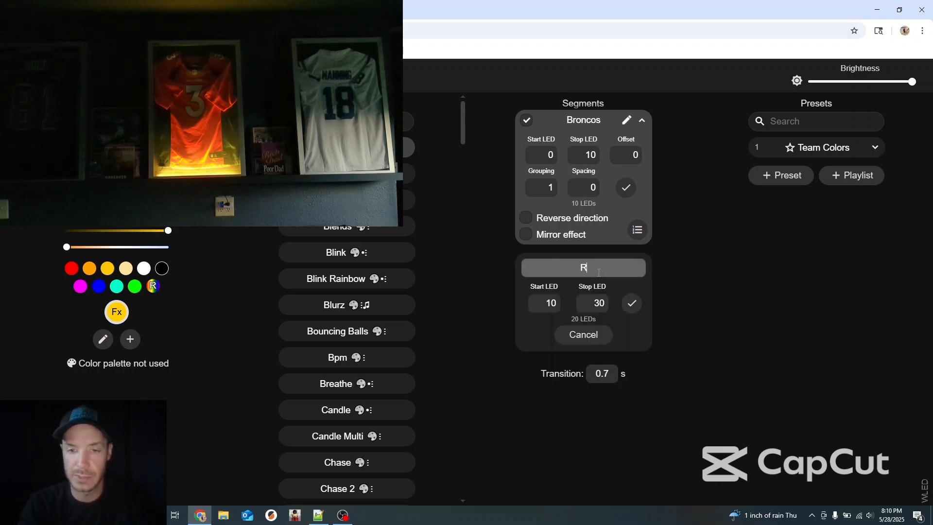
type("AMS")
left_click(592, 303)
type("20")
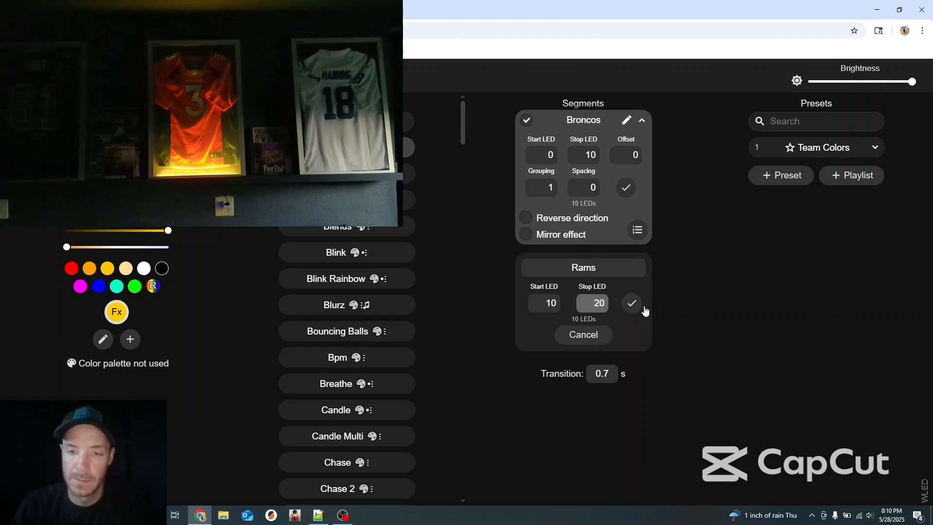
left_click(631, 303)
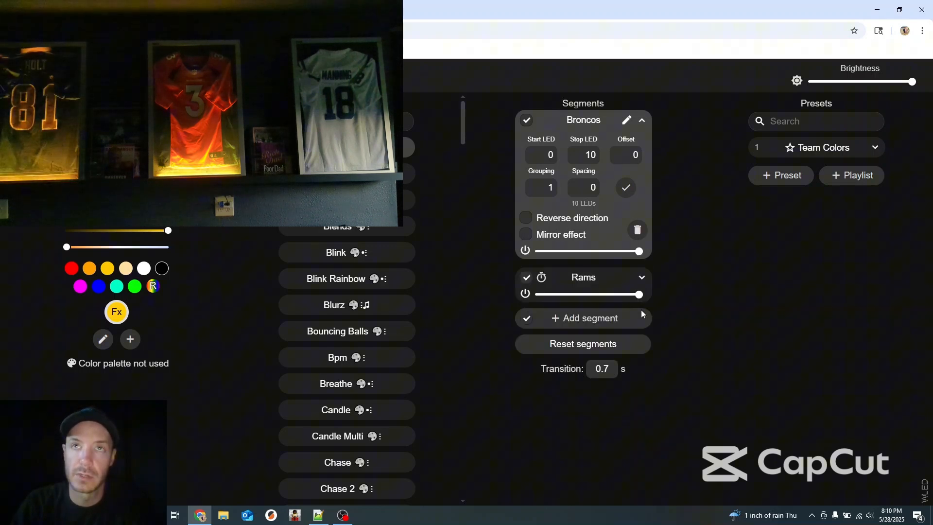
mouse_move(698, 320)
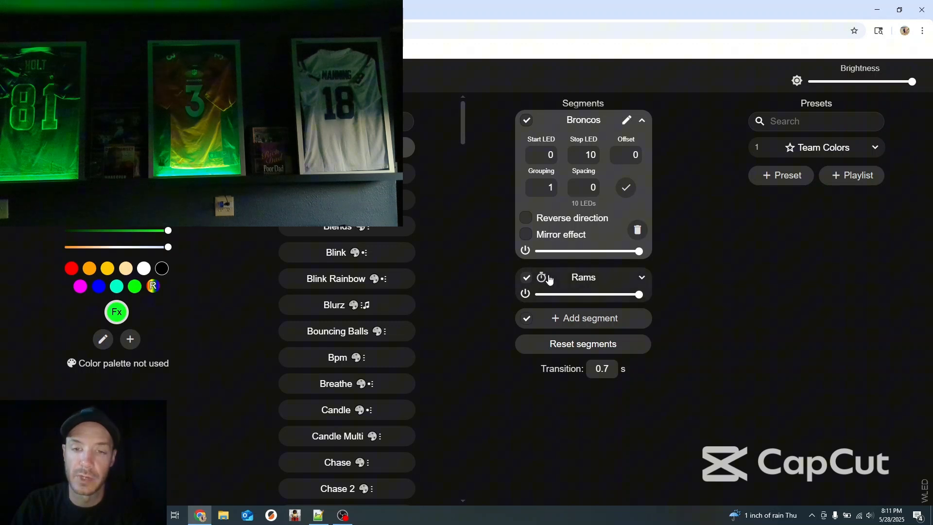
- Apply Bouncing Balls with blue and green colours, then include Rams so both segments run it
left_click(526, 277)
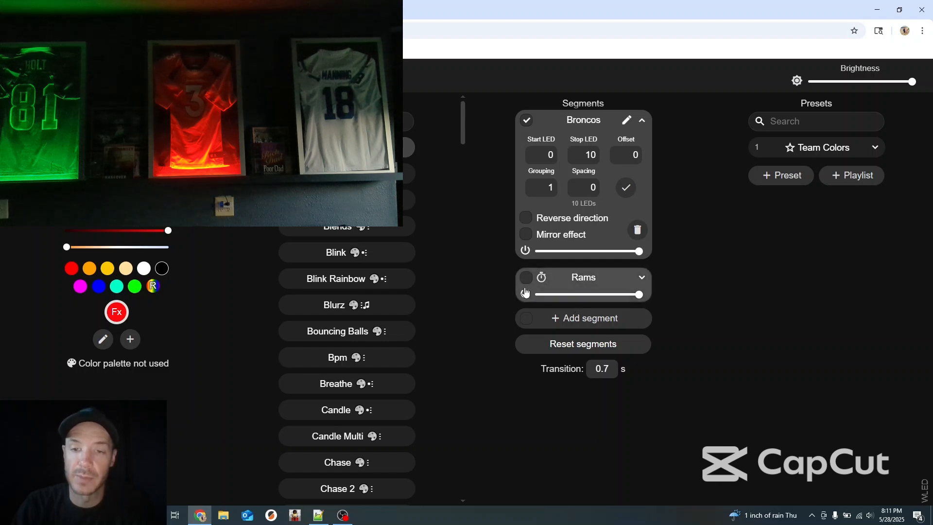
mouse_move(526, 293)
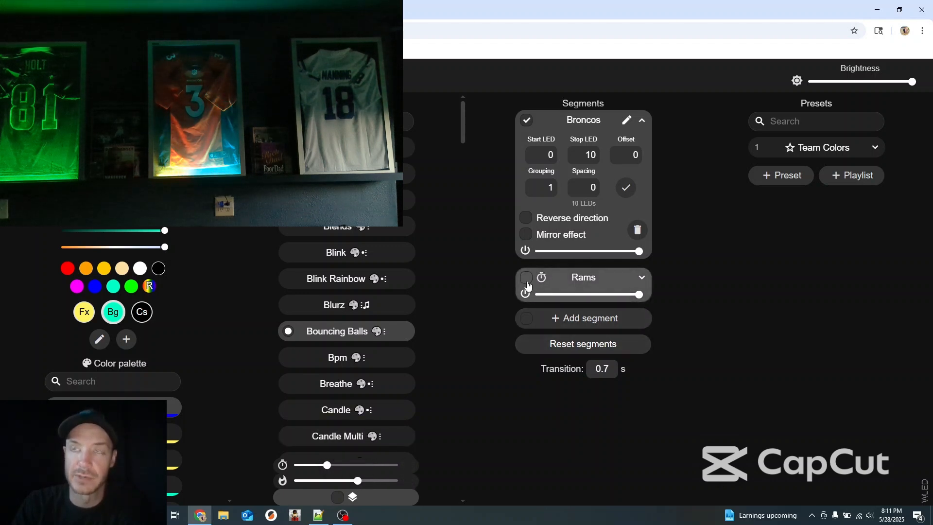
left_click(526, 278)
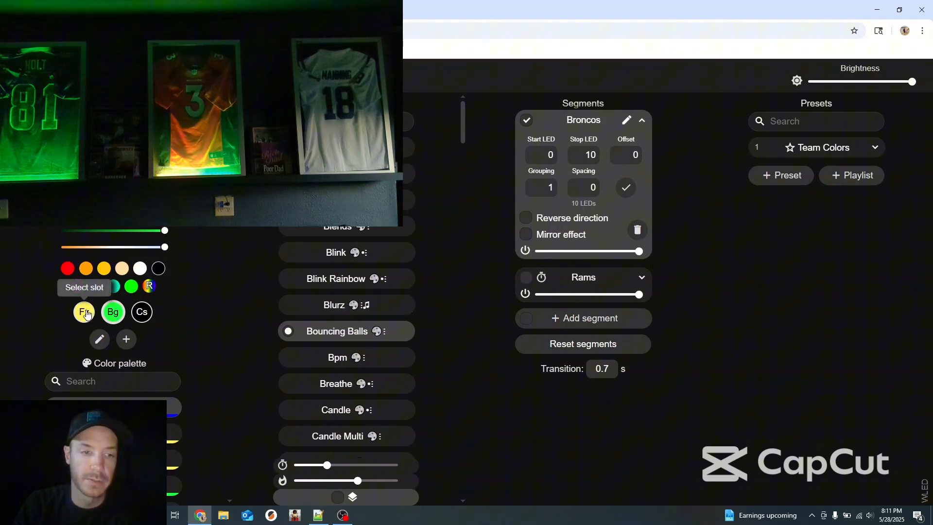
left_click(84, 311)
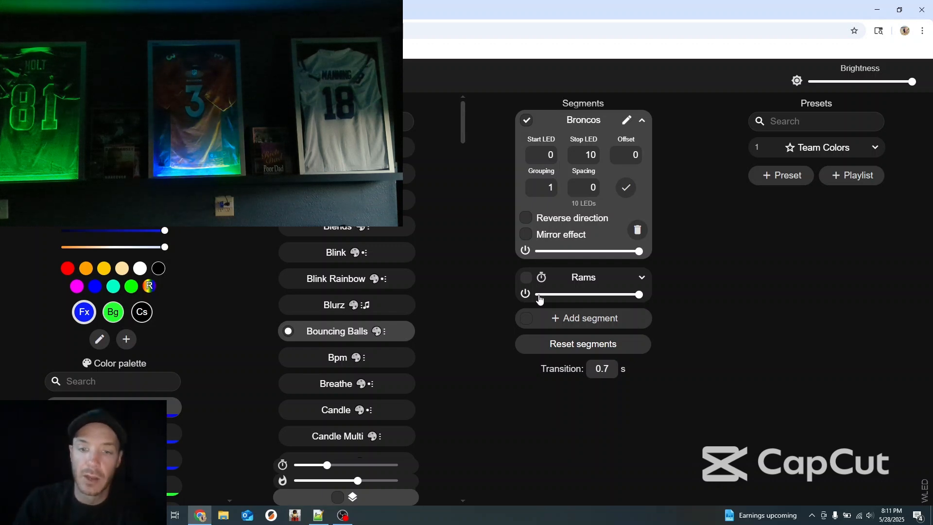
left_click(526, 277)
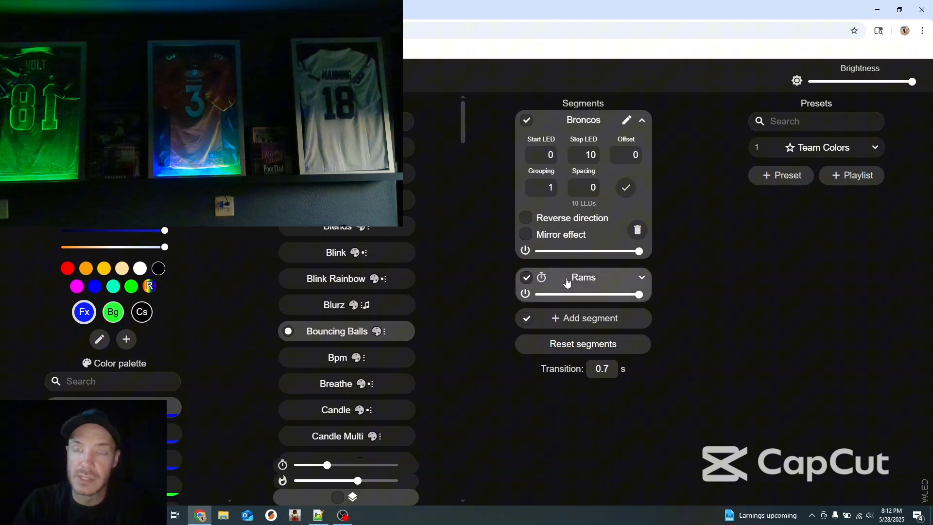
mouse_move(718, 338)
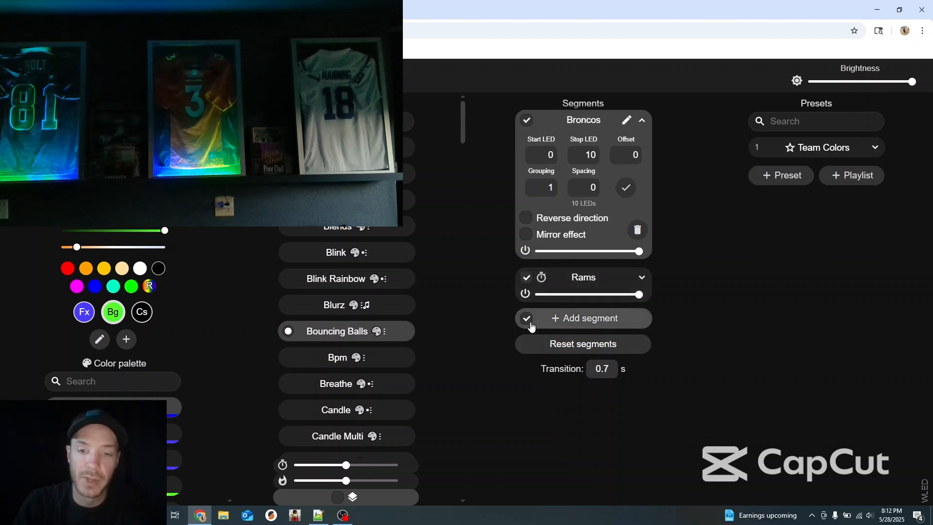
- Add a third segment named 'Colts' covering LEDs 20 to 30
left_click(586, 318)
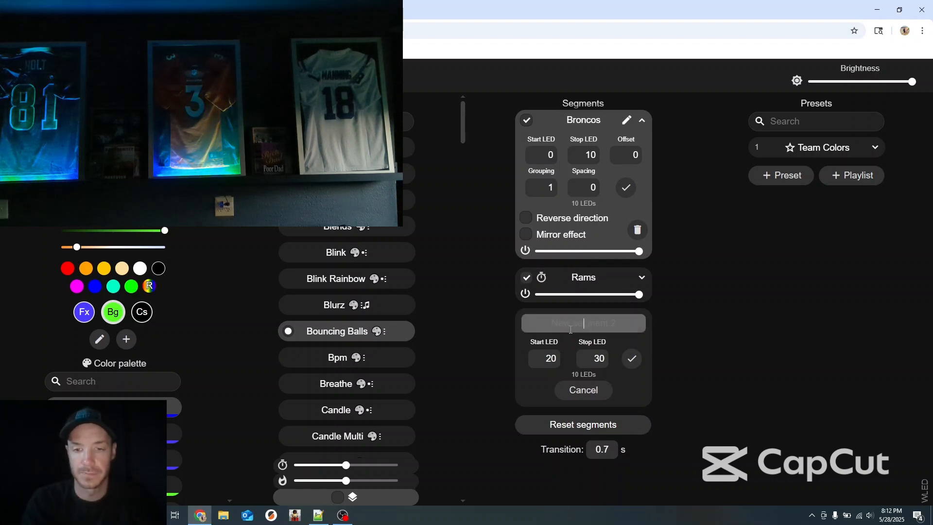
type("Colts")
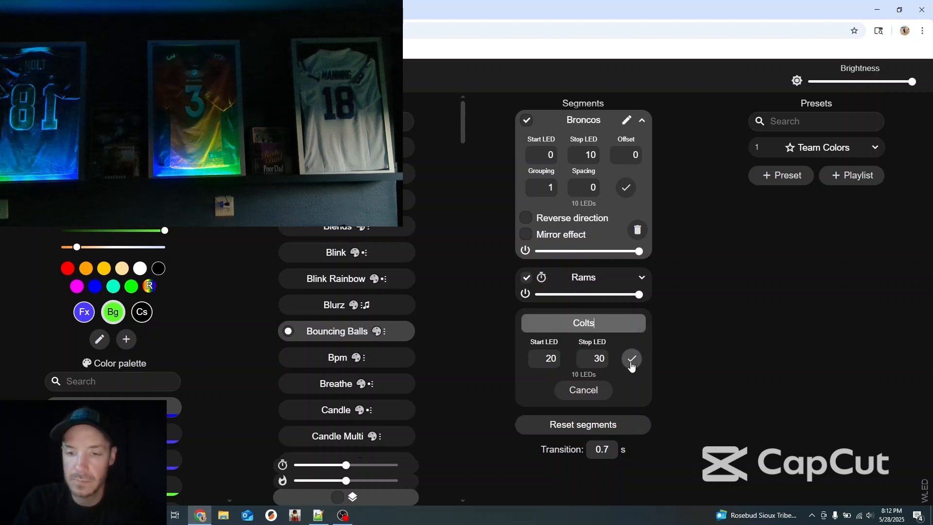
left_click(632, 358)
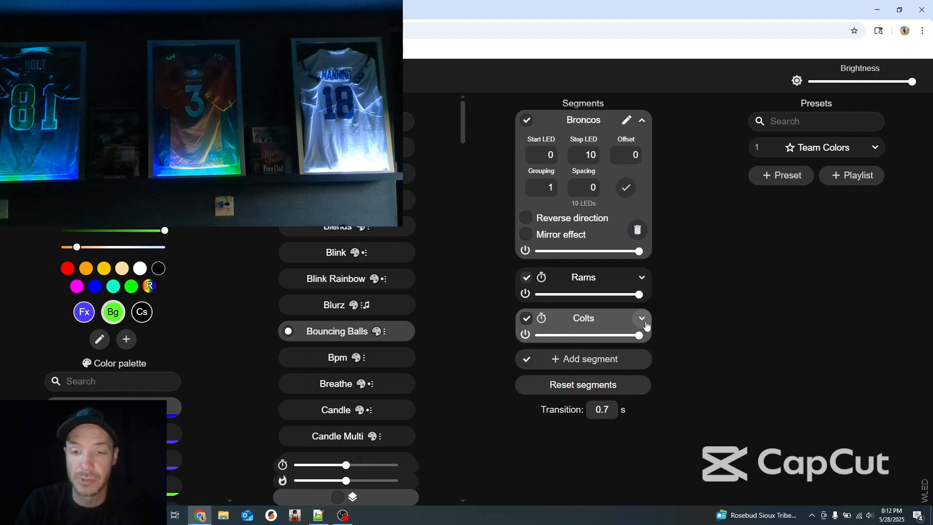
mouse_move(458, 334)
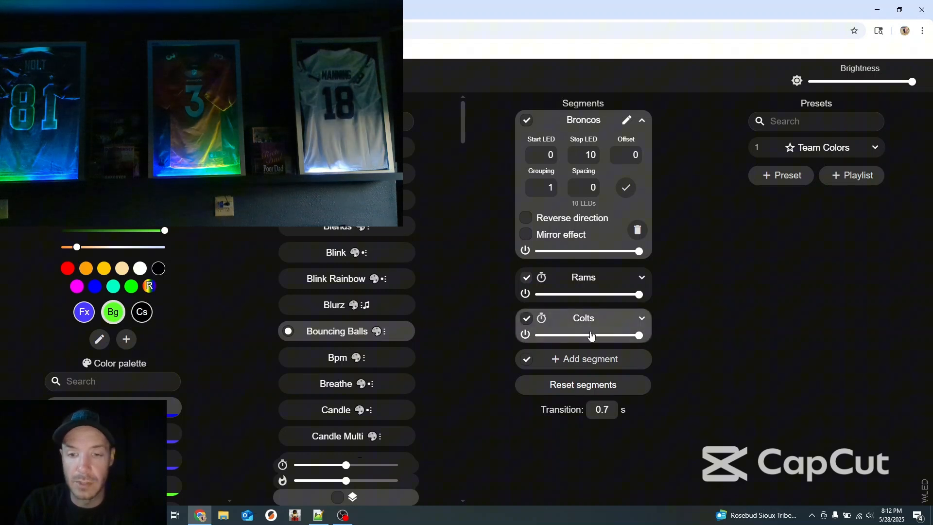
mouse_move(468, 331)
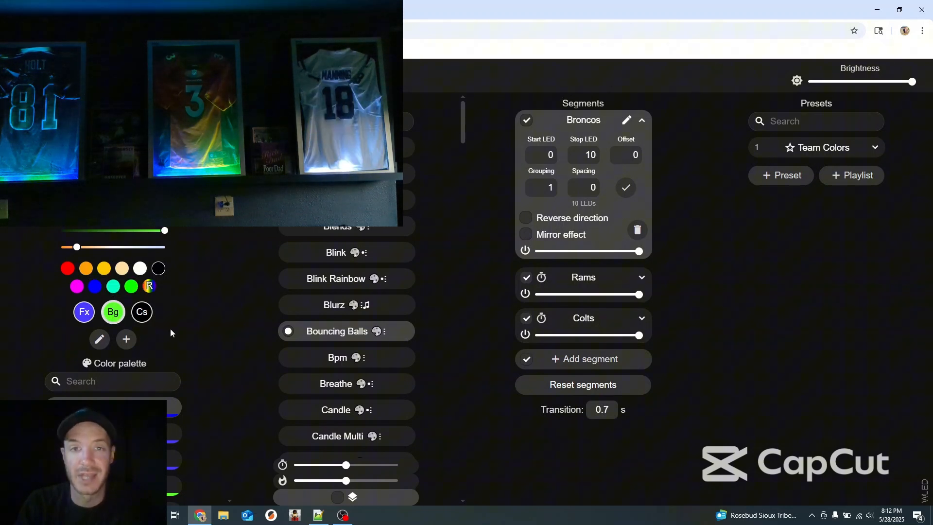
mouse_move(147, 333)
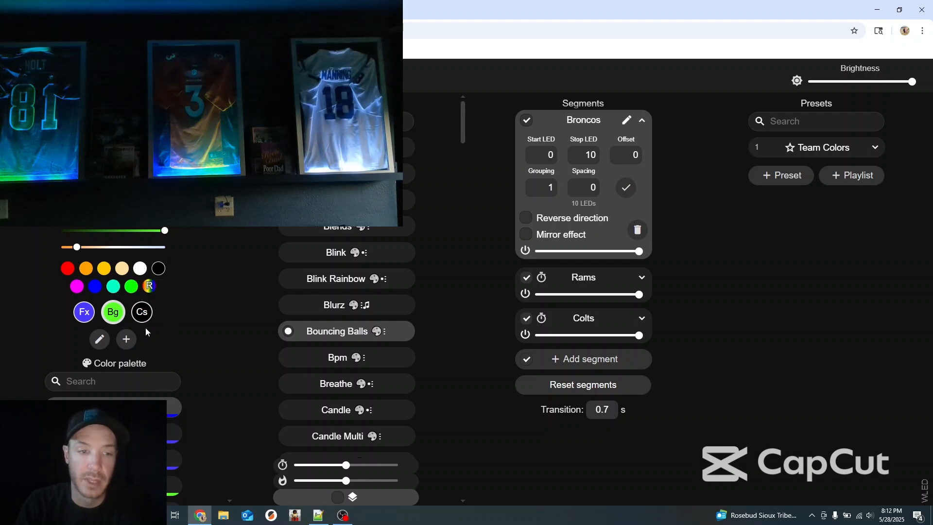
mouse_move(112, 312)
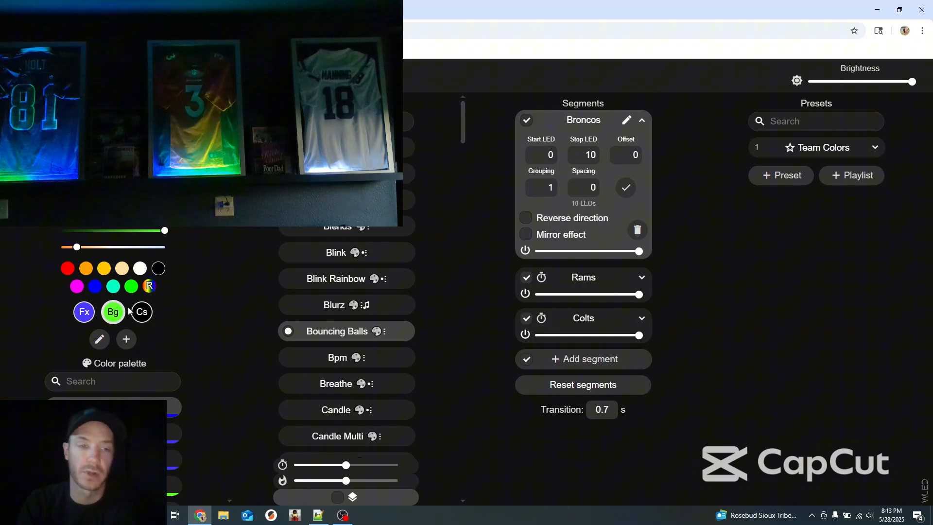
mouse_move(112, 312)
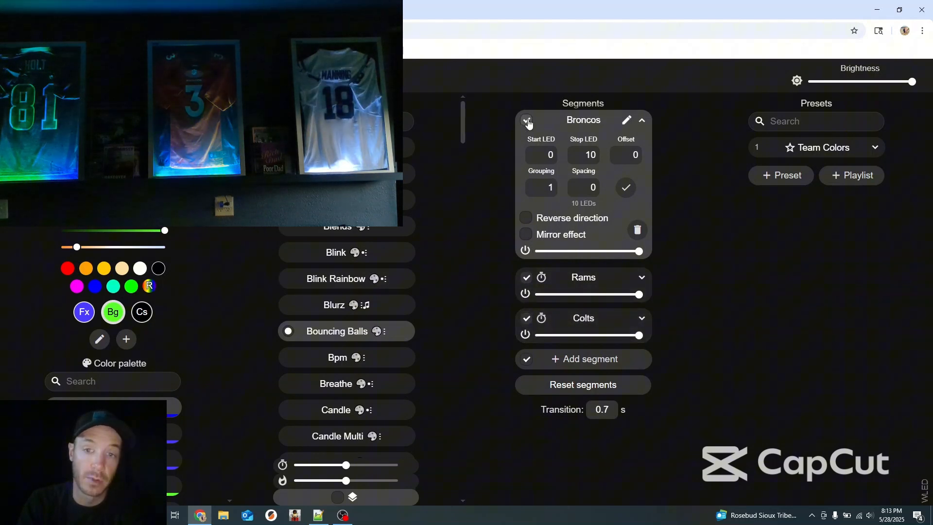
- Toggle the Broncos and Rams checkboxes so the effect applies to Rams and Colts, then include Broncos again
left_click(526, 120)
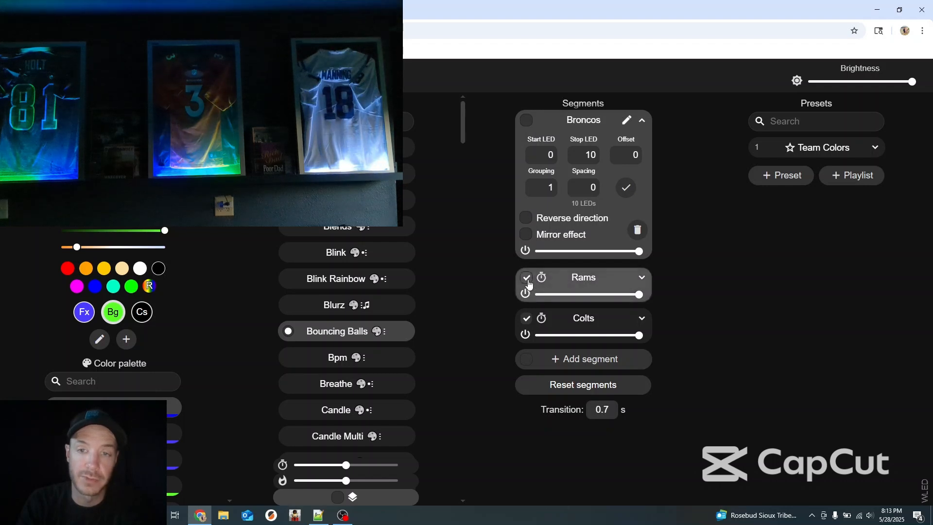
left_click(525, 277)
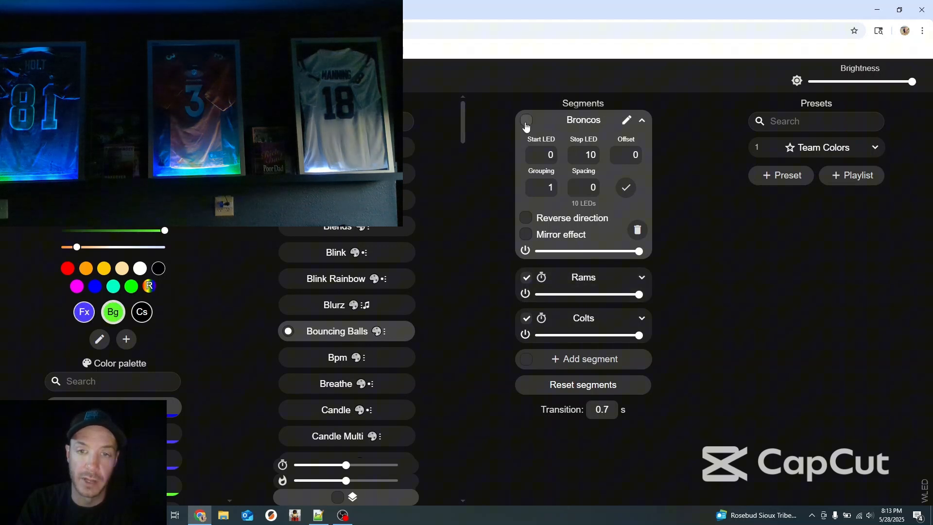
left_click(526, 121)
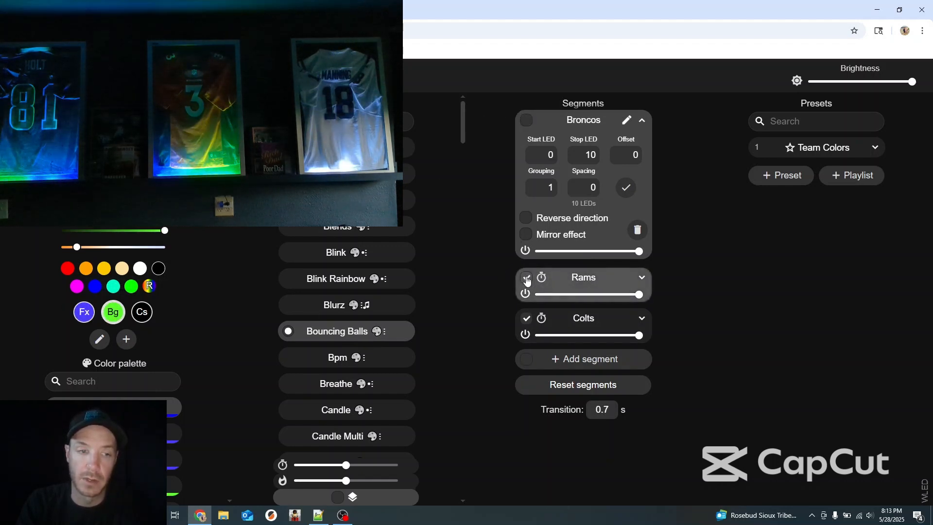
left_click(526, 280)
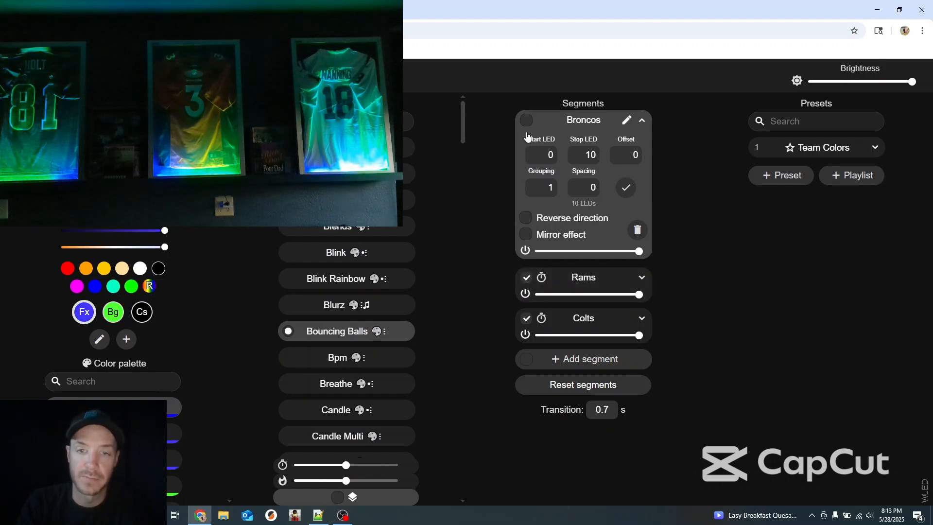
left_click(526, 119)
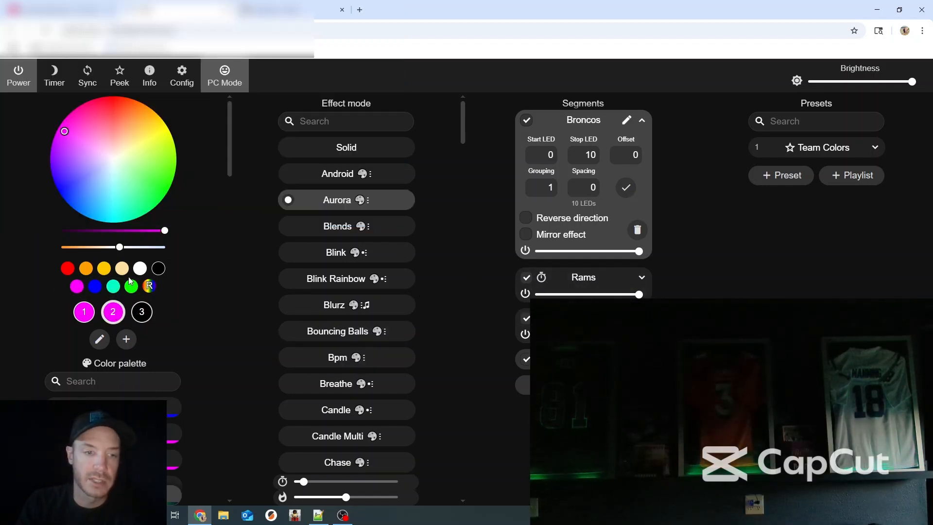
- Make Broncos solid orange, then select Rams alone and switch it to a solid colour
left_click(84, 312)
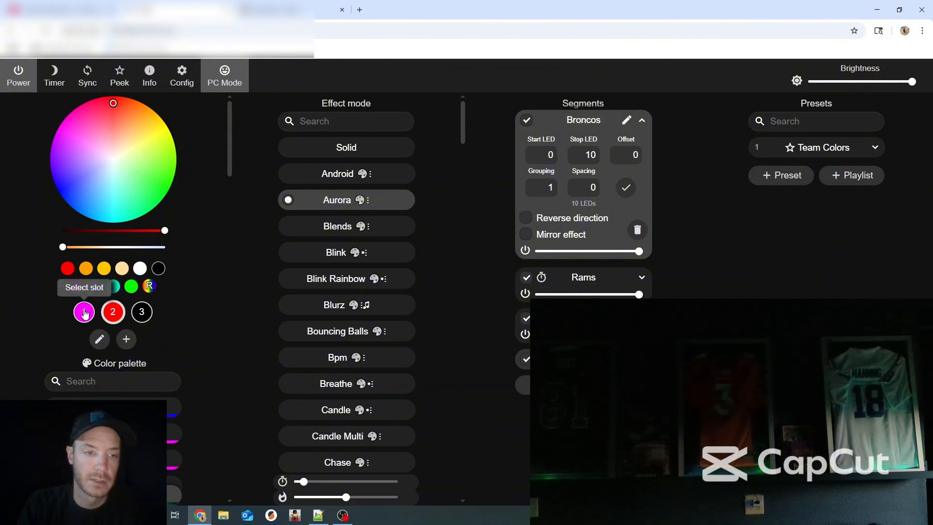
left_click(83, 312)
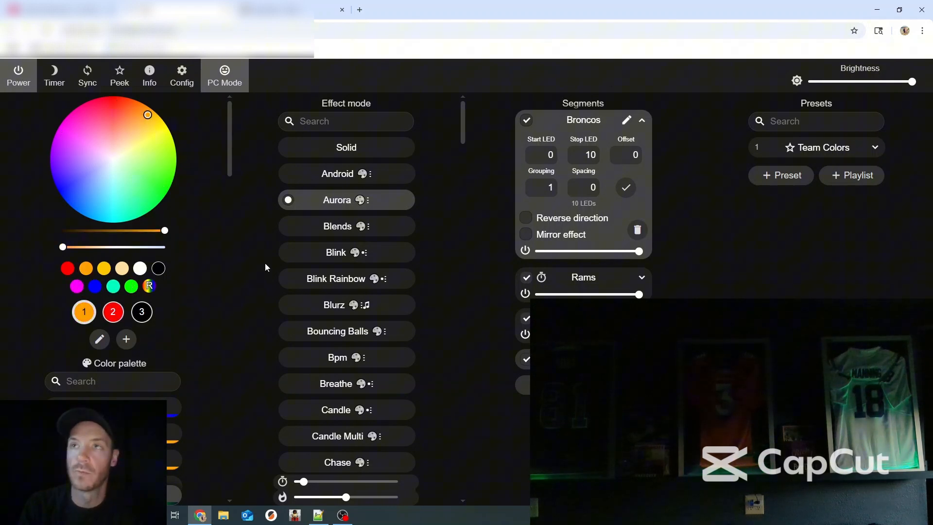
mouse_move(505, 266)
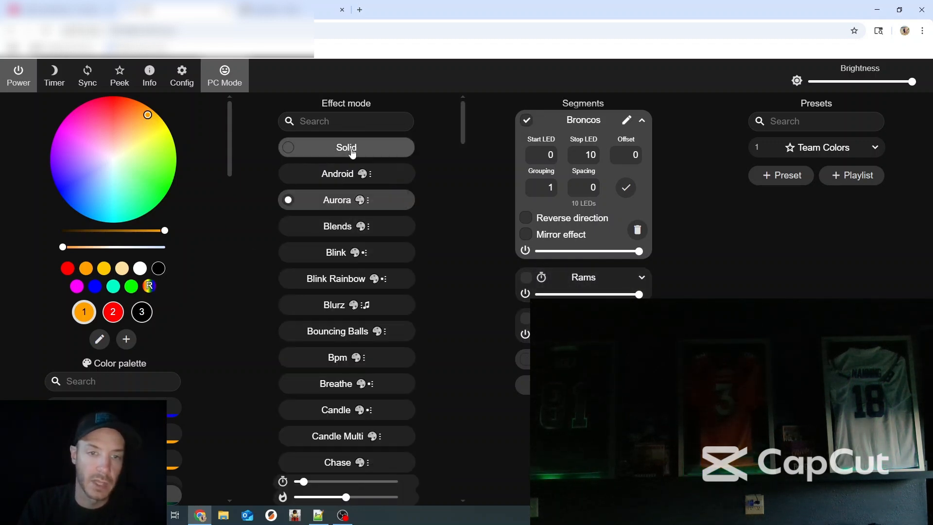
mouse_move(91, 274)
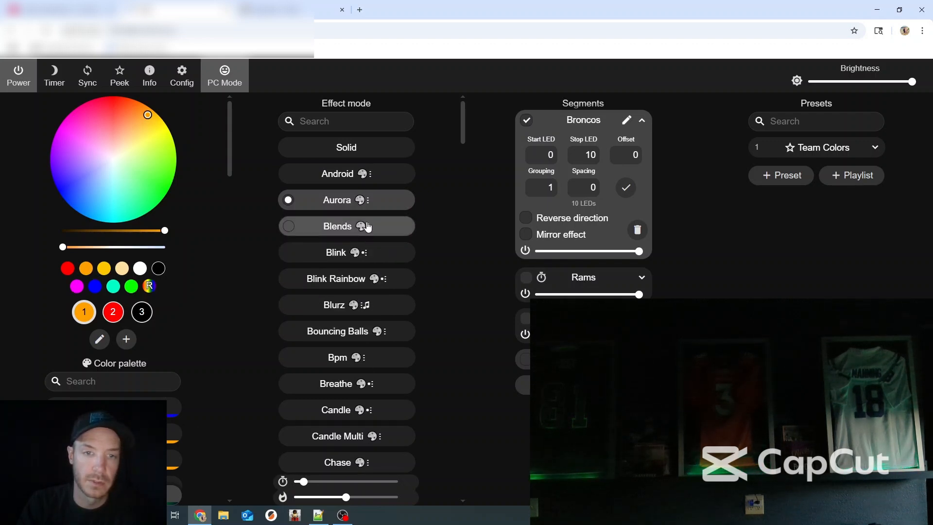
left_click(346, 147)
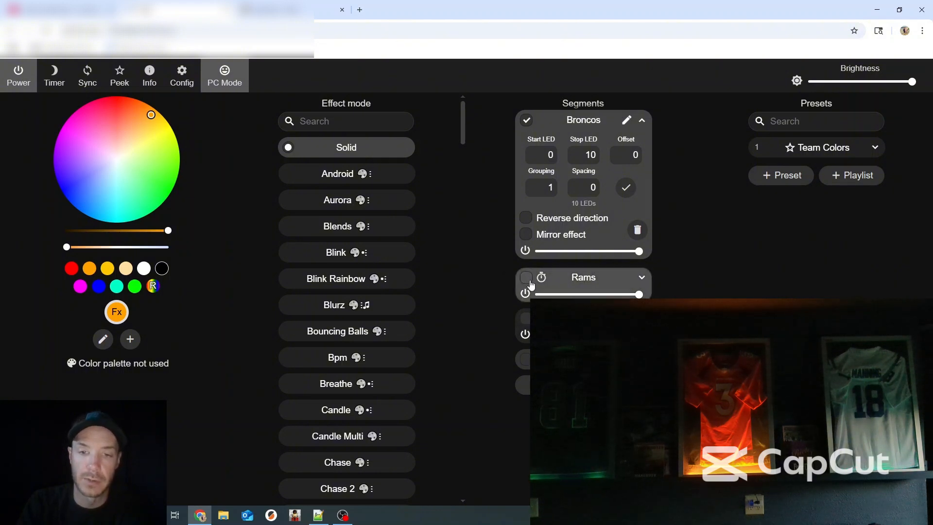
left_click(526, 277)
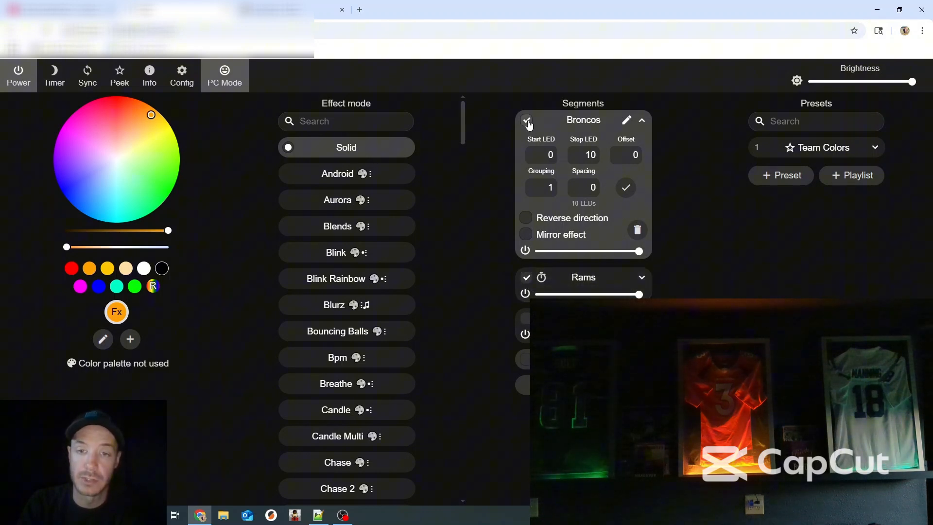
left_click(526, 120)
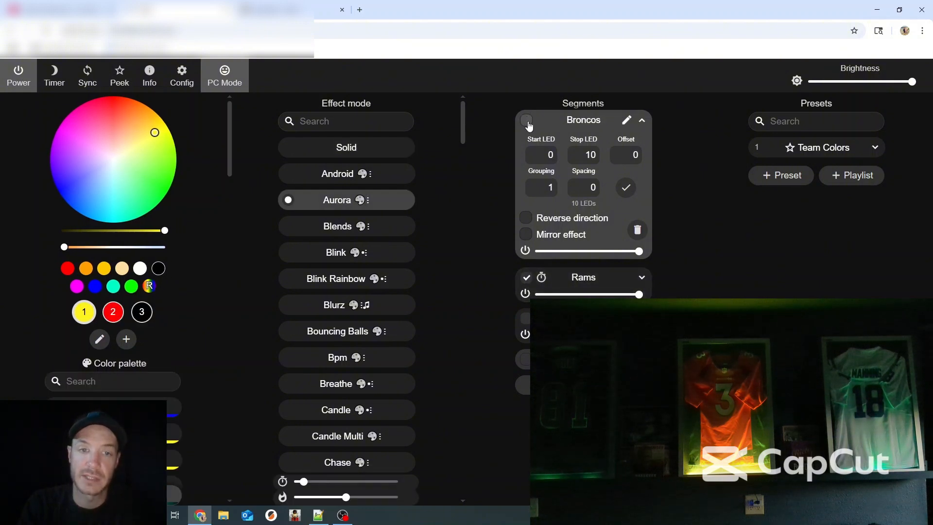
left_click(526, 119)
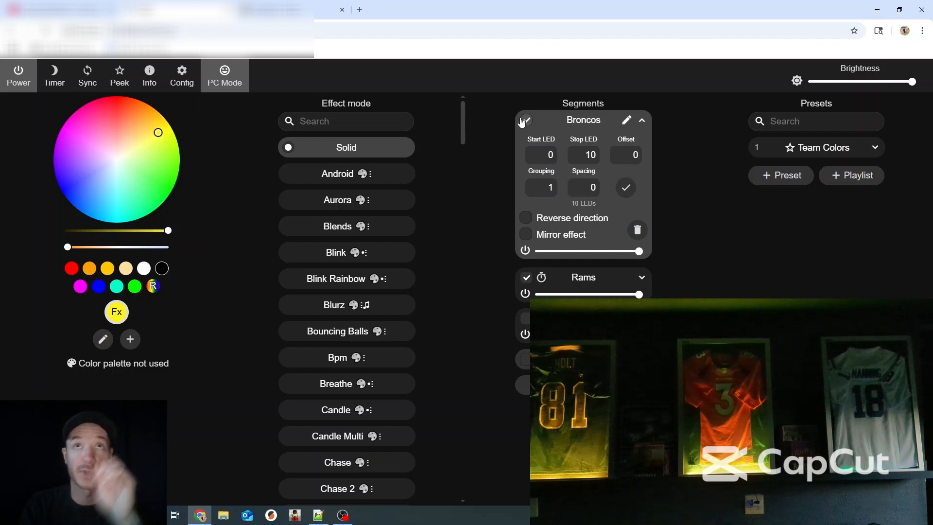
- Reselect Broncos, nudge its colour on the wheel, and toggle Rams back into the selection
left_click(526, 120)
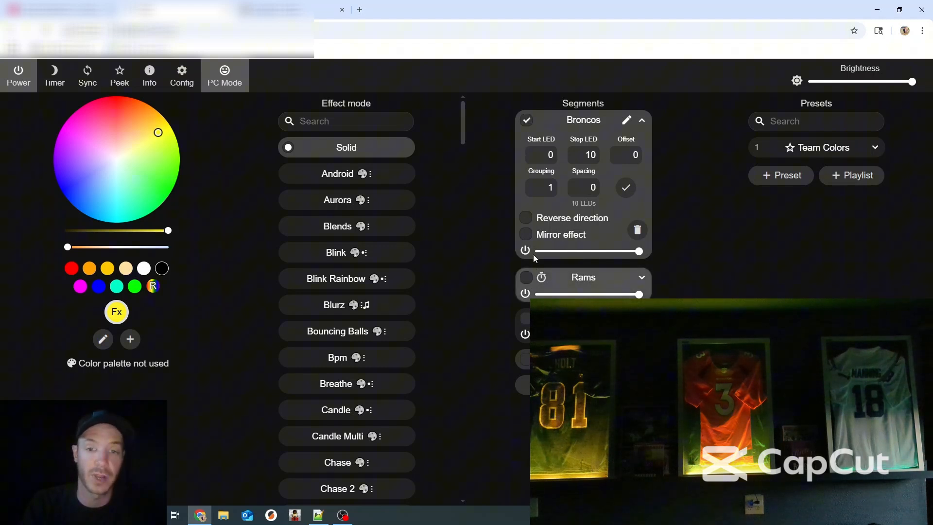
left_click_drag(158, 132, 151, 115)
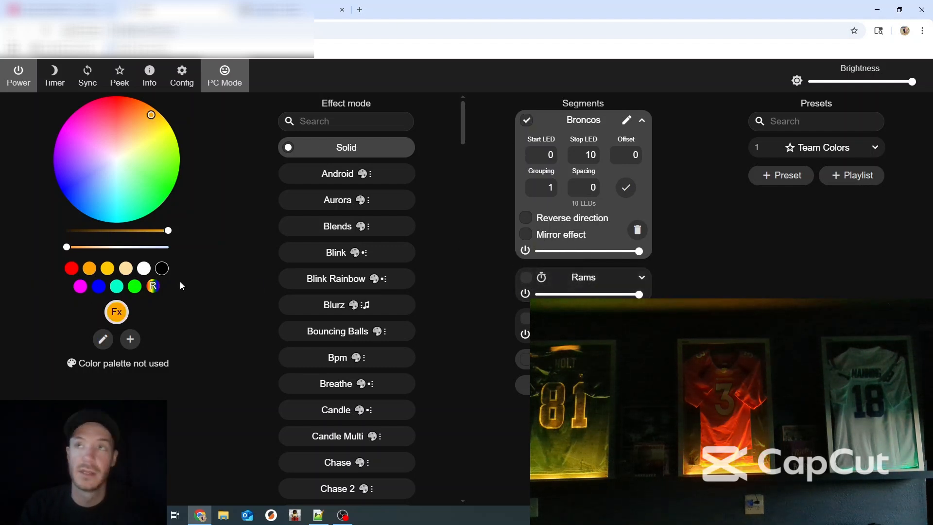
left_click(525, 280)
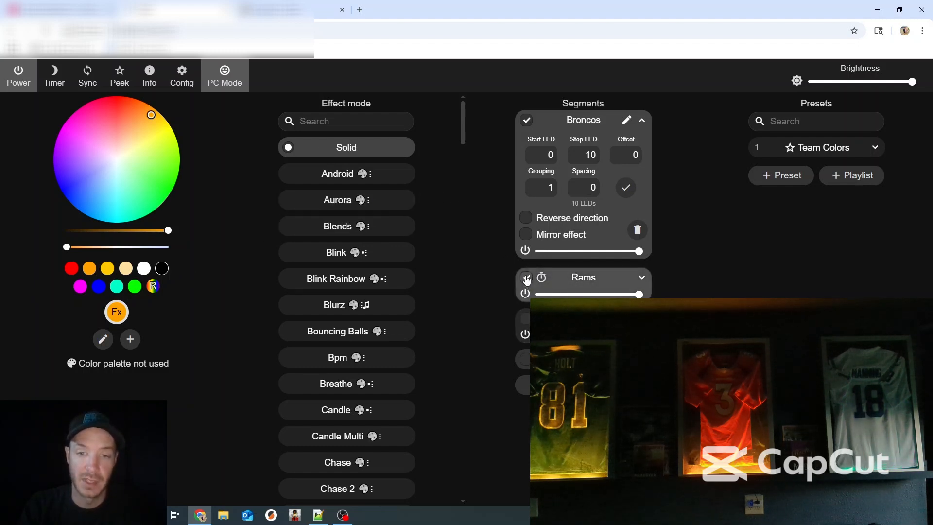
left_click(526, 278)
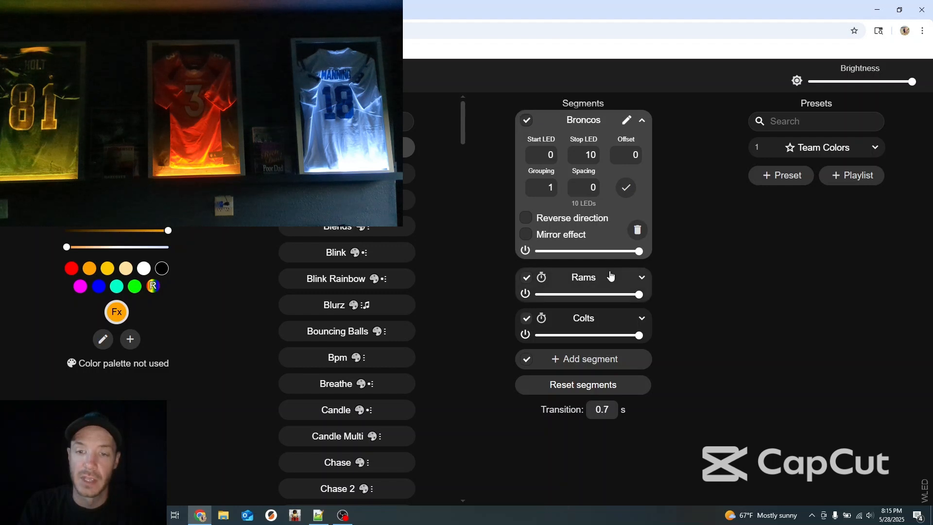
- Expand the Rams segment and scroll to view the Colts settings, LED ranges 10–20 and 20–30
left_click(642, 276)
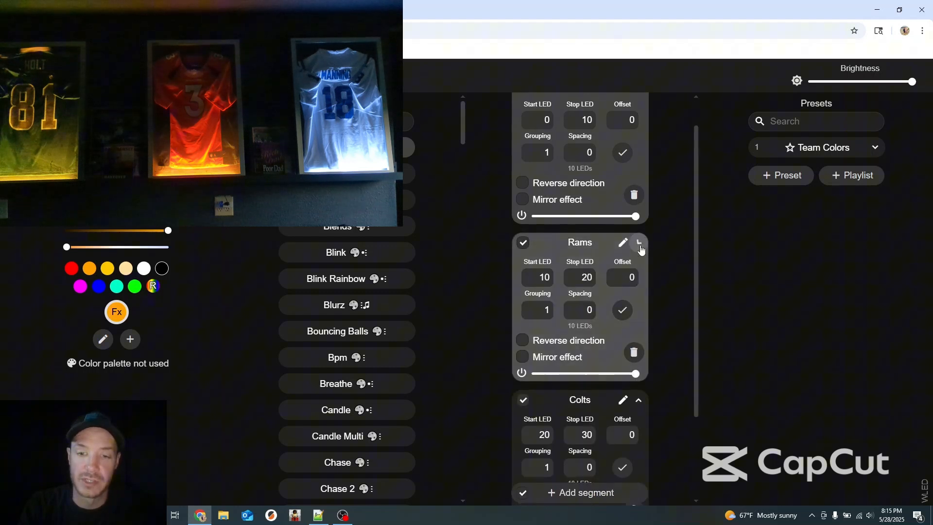
scroll("down", 3)
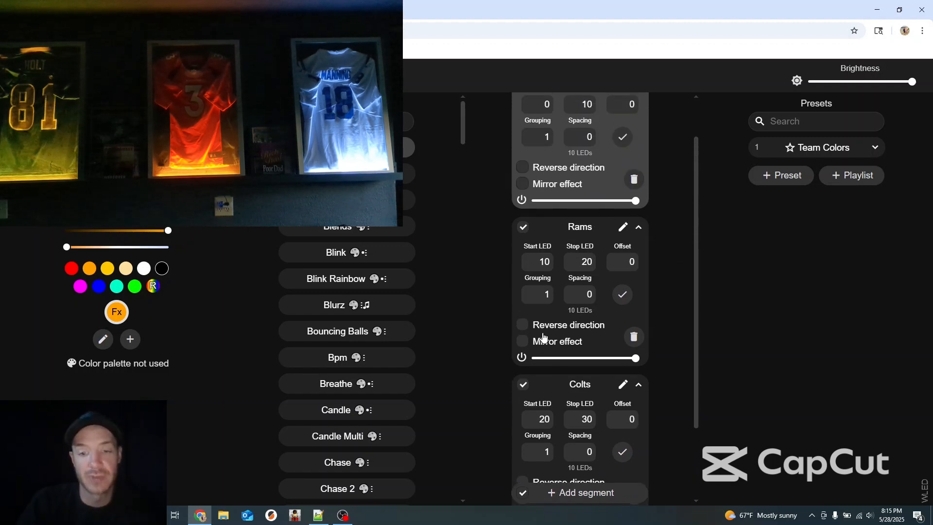
scroll("up", 3)
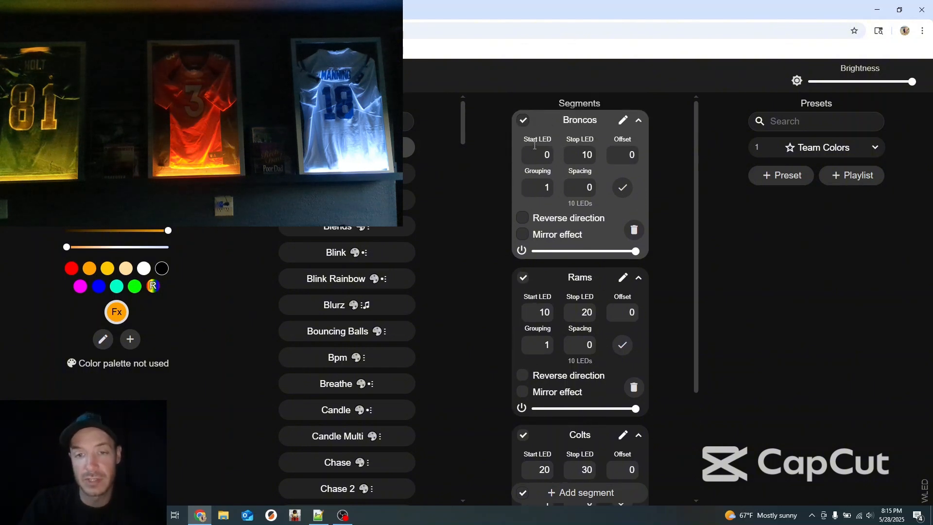
scroll("down", 3)
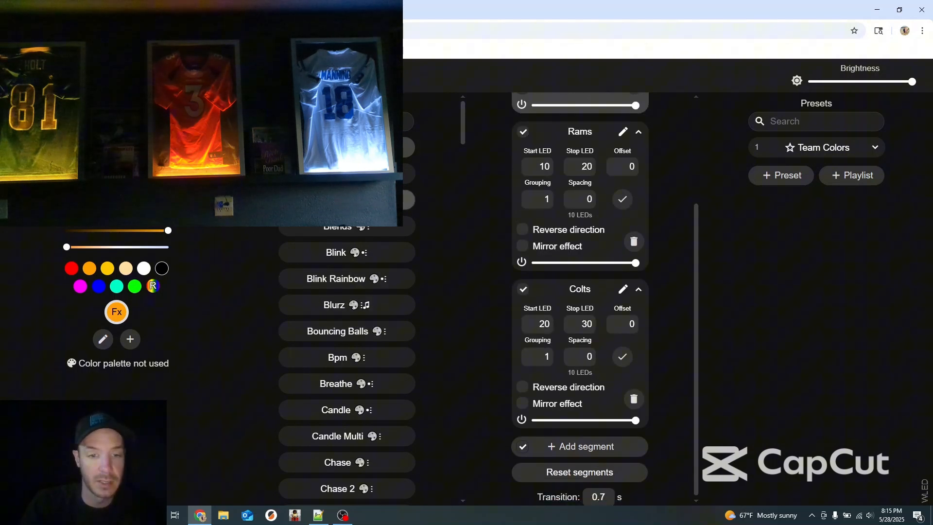
scroll("down", 3)
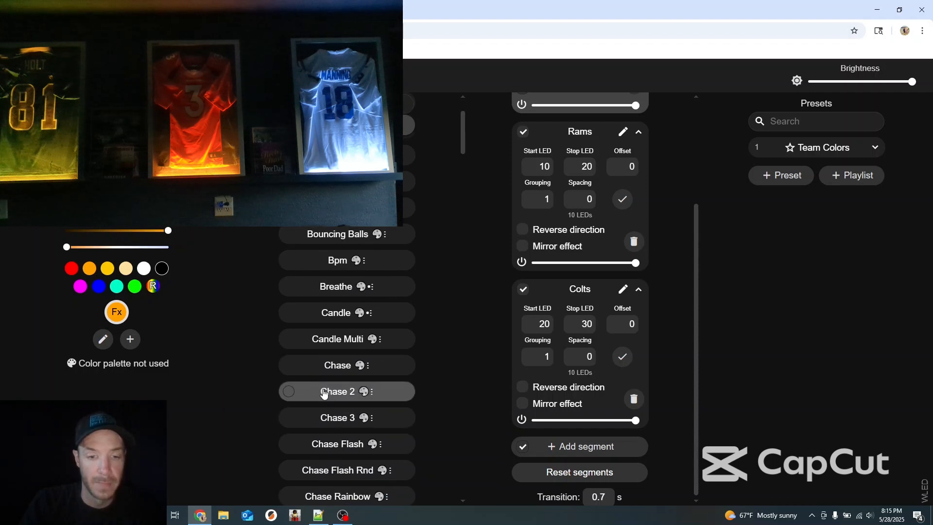
- Run Chase 3 on all segments with the first colour set to blue, then leave Broncos out of editing
left_click(336, 417)
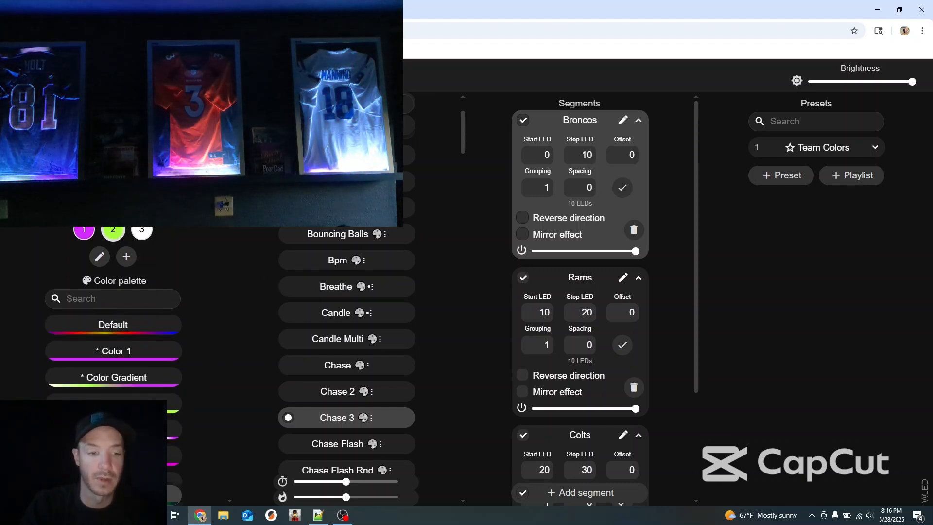
scroll("down", 3)
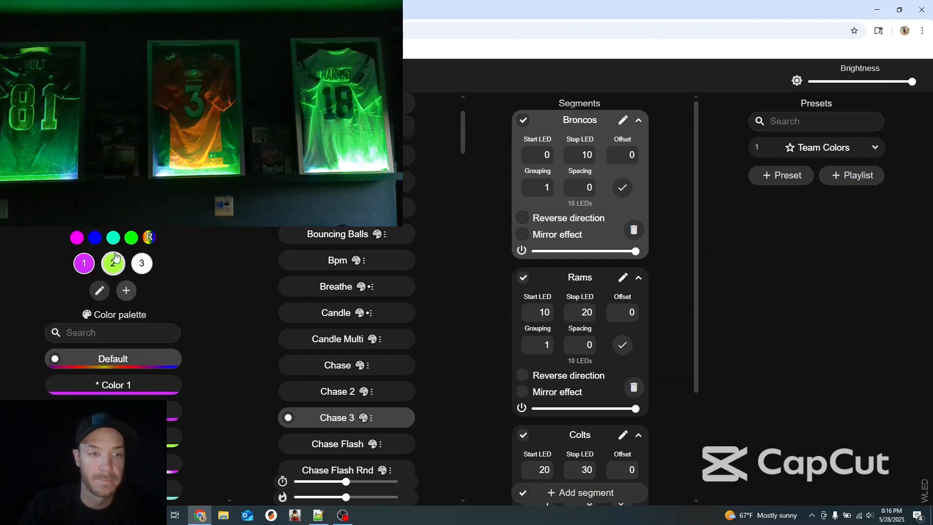
left_click(113, 384)
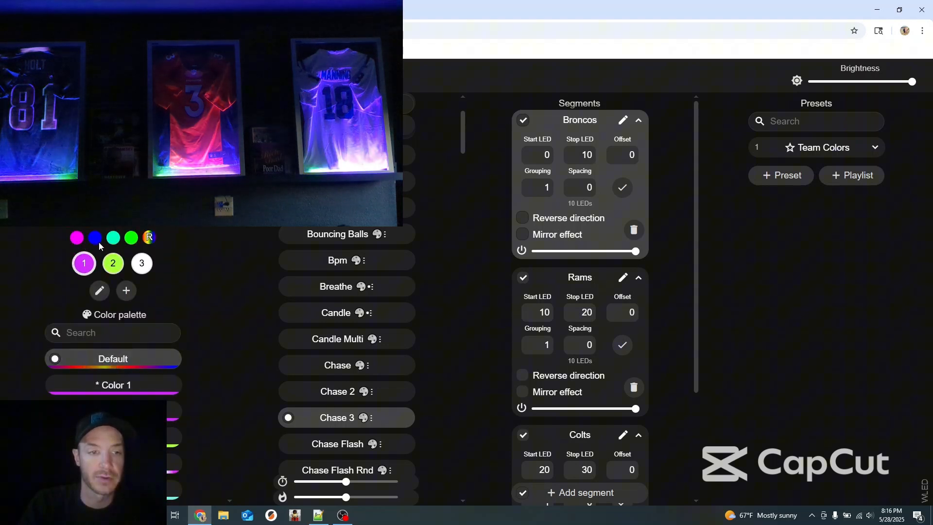
left_click(83, 264)
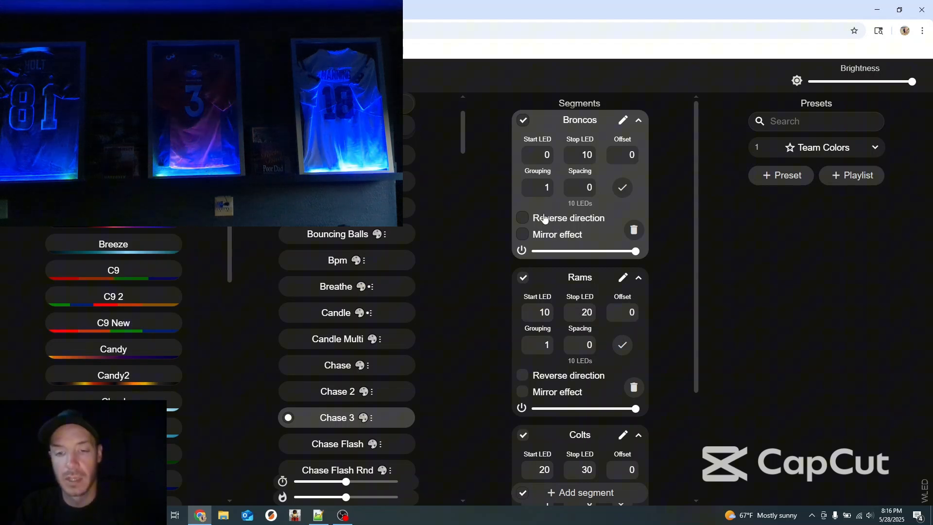
left_click(523, 120)
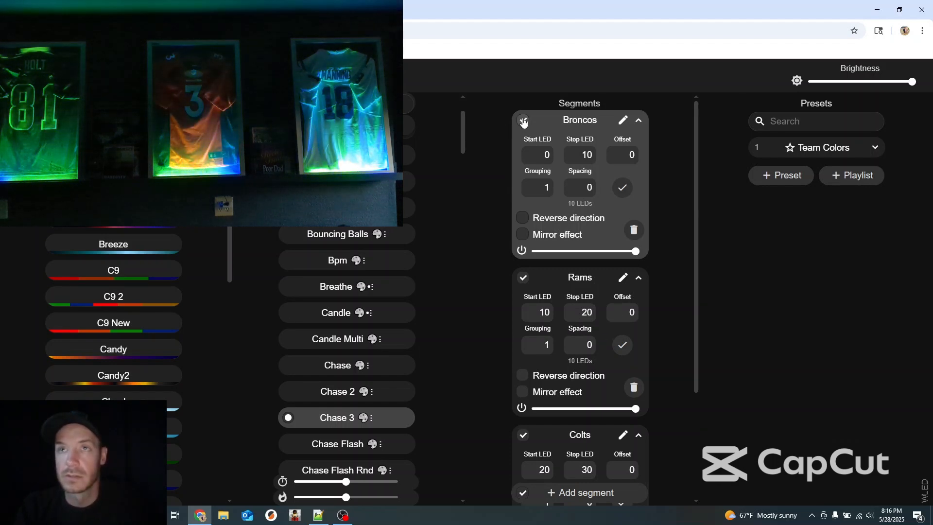
left_click(523, 120)
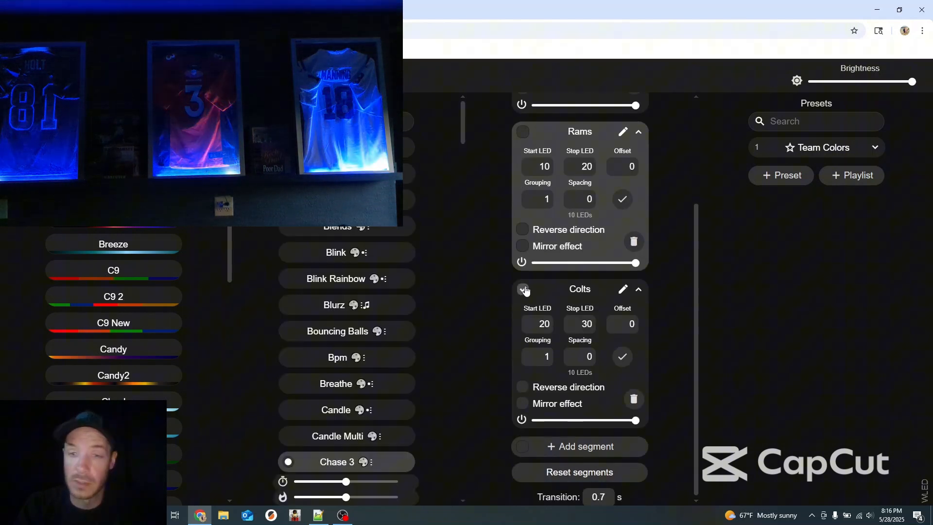
- Select the Colts and Rams segments for editing with Broncos left out
left_click(523, 290)
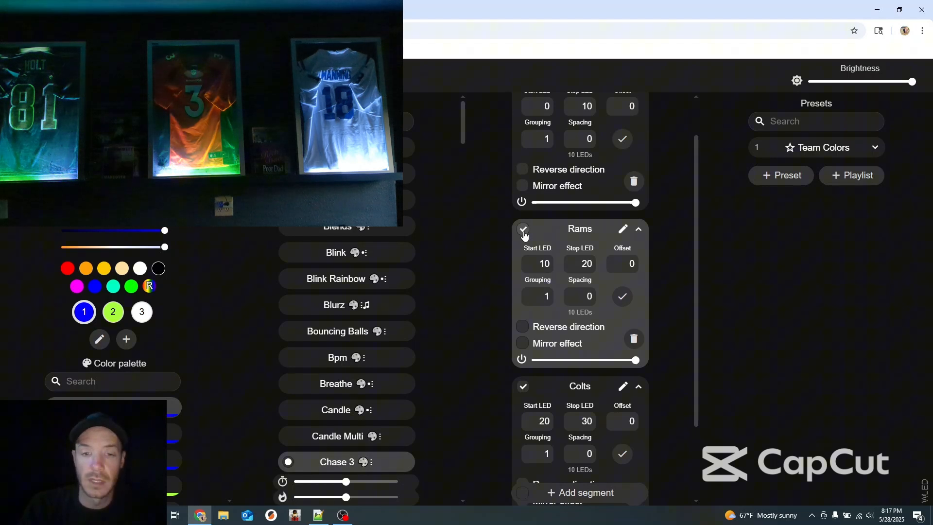
left_click(522, 229)
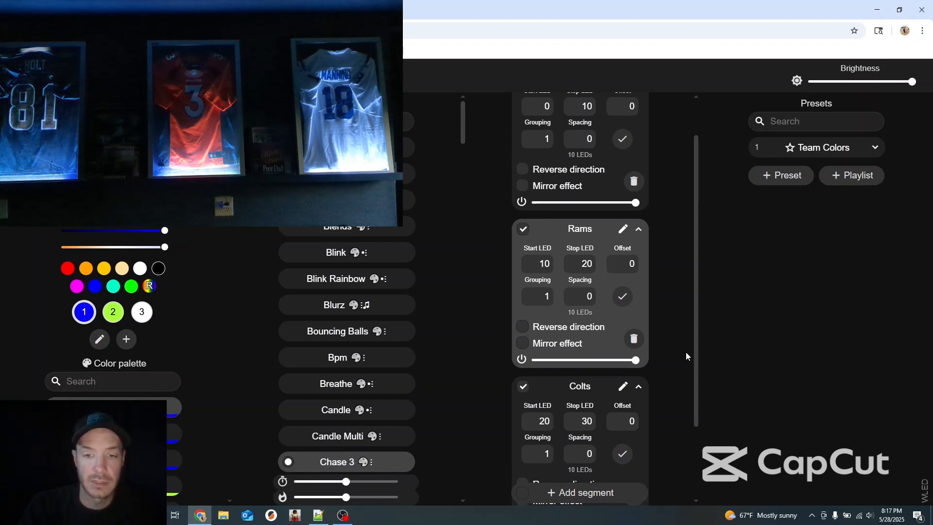
scroll("down", 3)
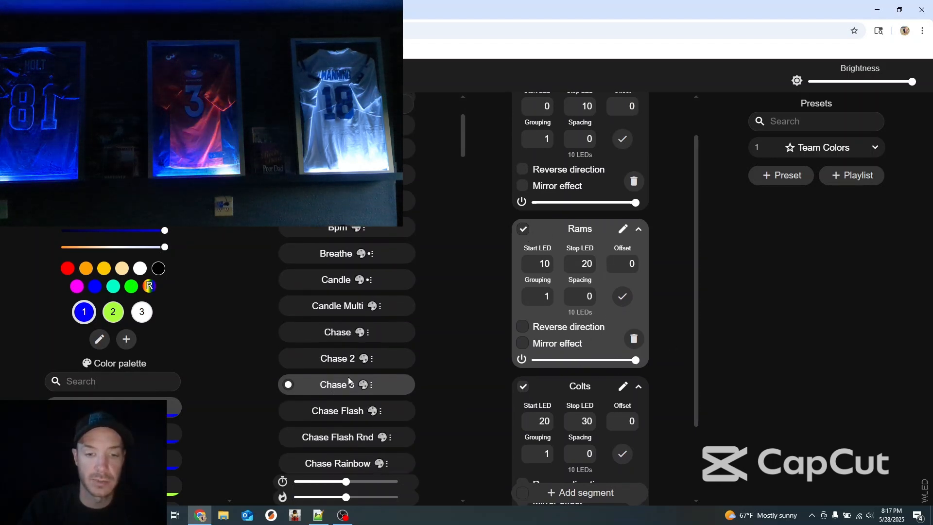
scroll("up", 3)
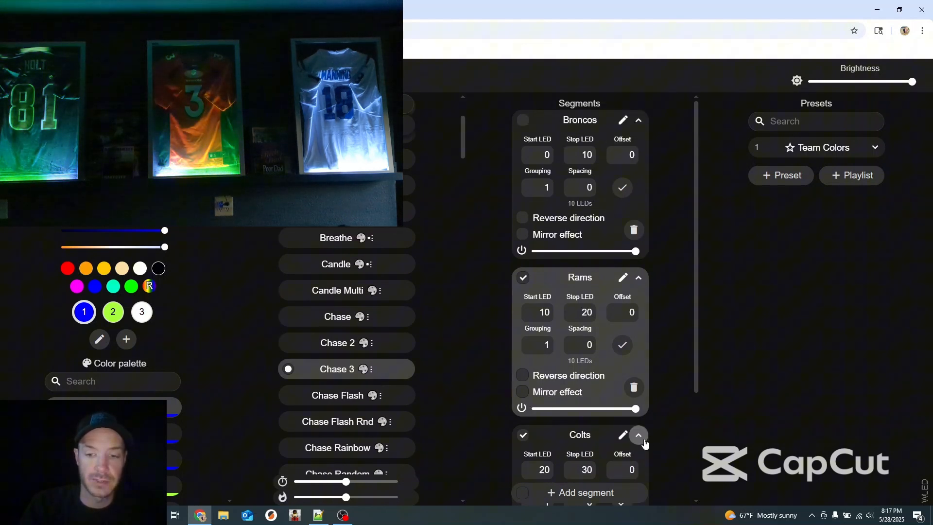
- Select the Colts segment alone, deselecting Rams, so its jersey lights white
left_click(638, 435)
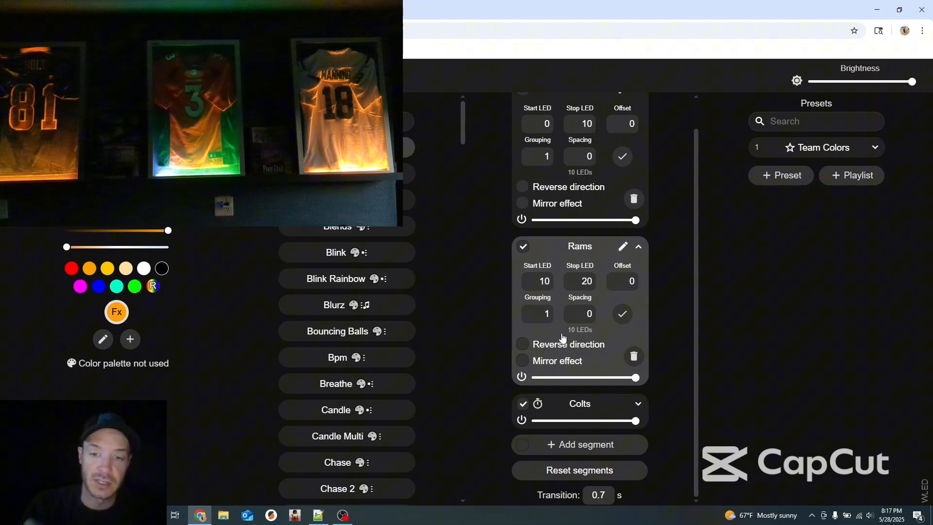
left_click(523, 403)
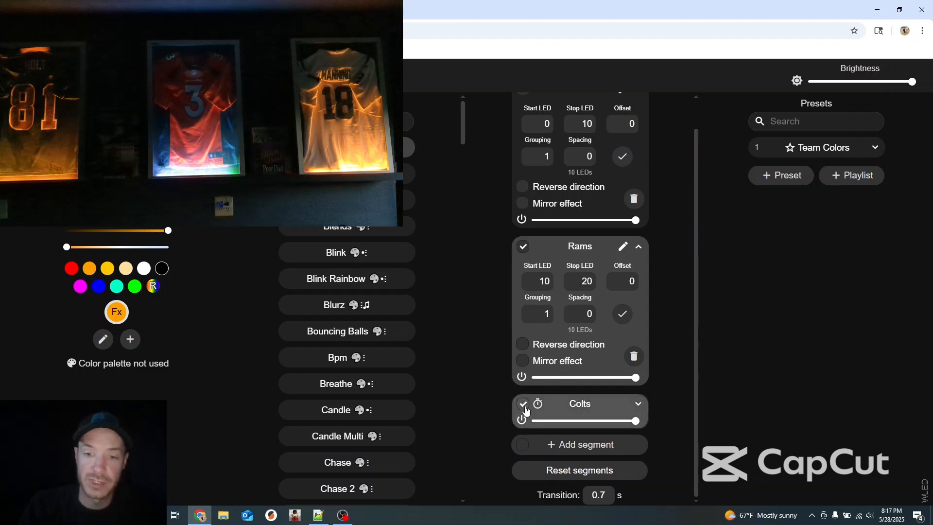
left_click(523, 246)
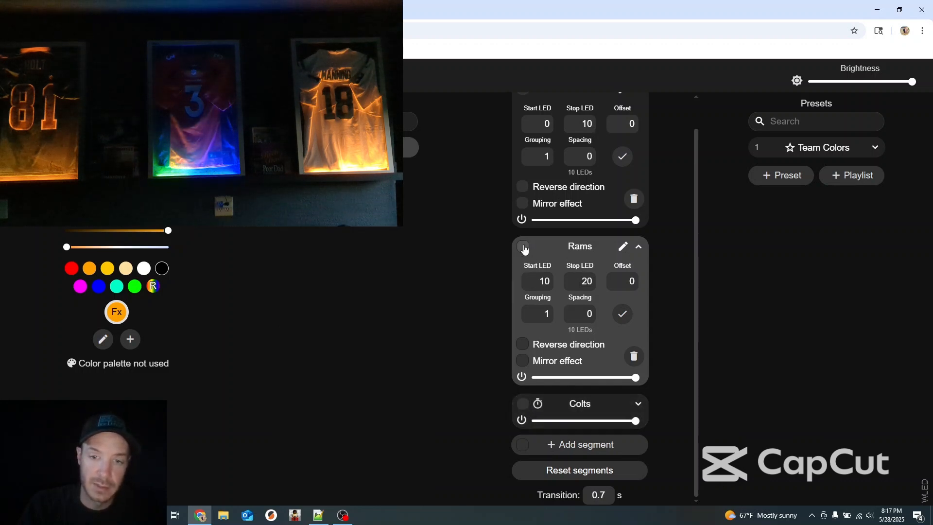
left_click(115, 312)
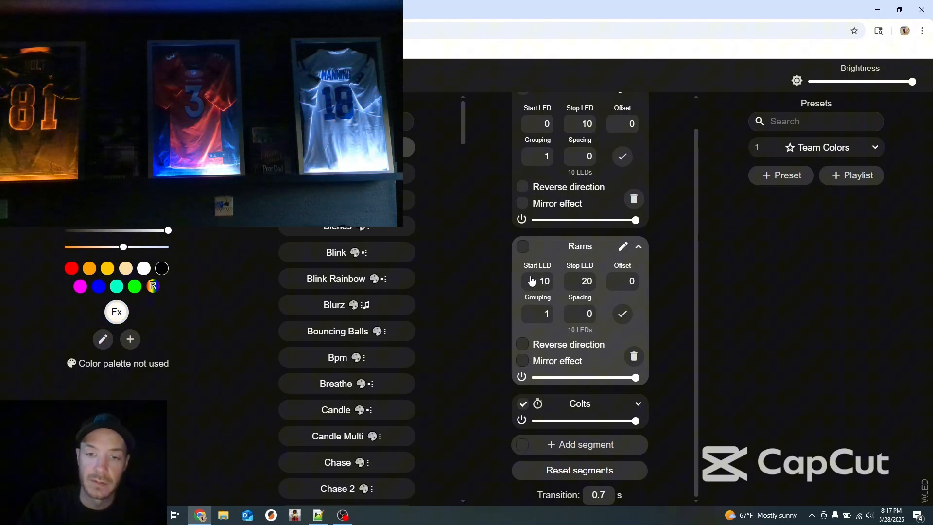
left_click(523, 404)
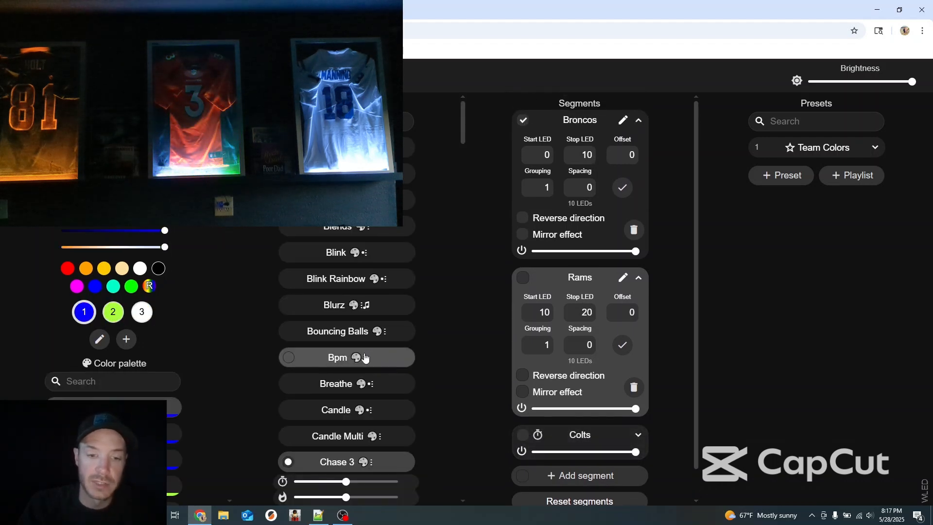
- Give the selected Broncos segment the Solid effect in orange instead of the chase
scroll("down", 3)
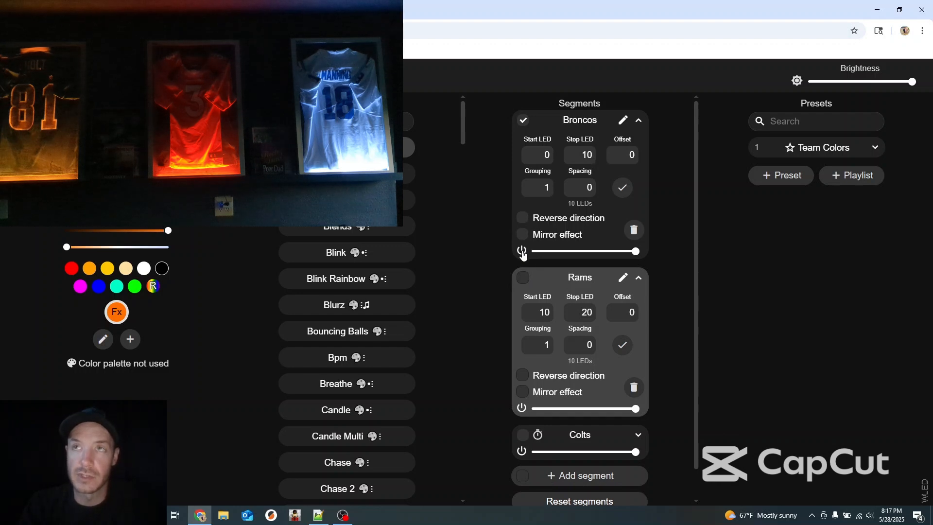
- Switch the Broncos segment off and back on, leaving Broncos alone selected with the jerseys magenta-purple
left_click(522, 251)
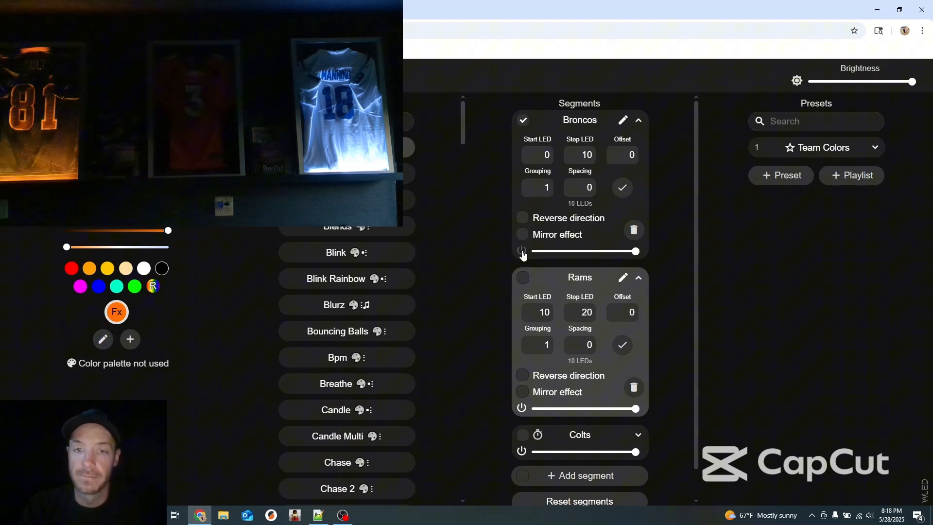
left_click(523, 121)
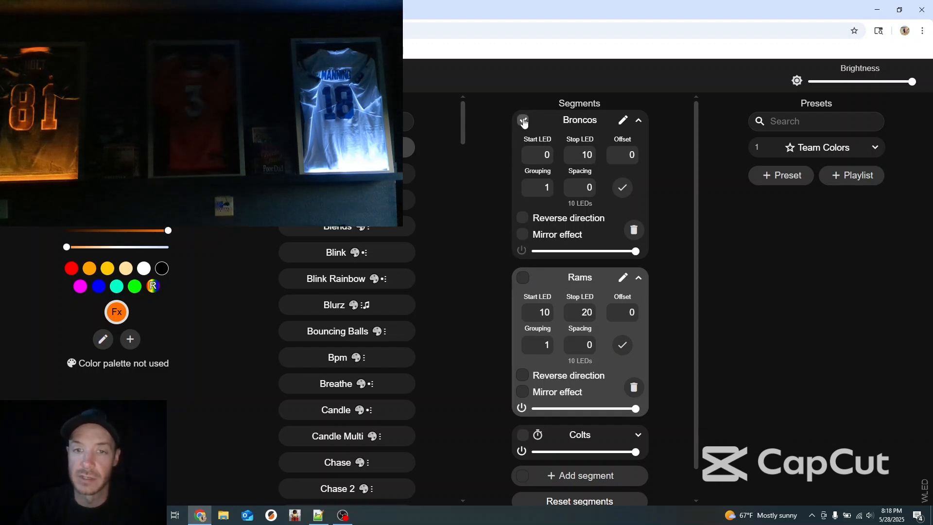
left_click(523, 119)
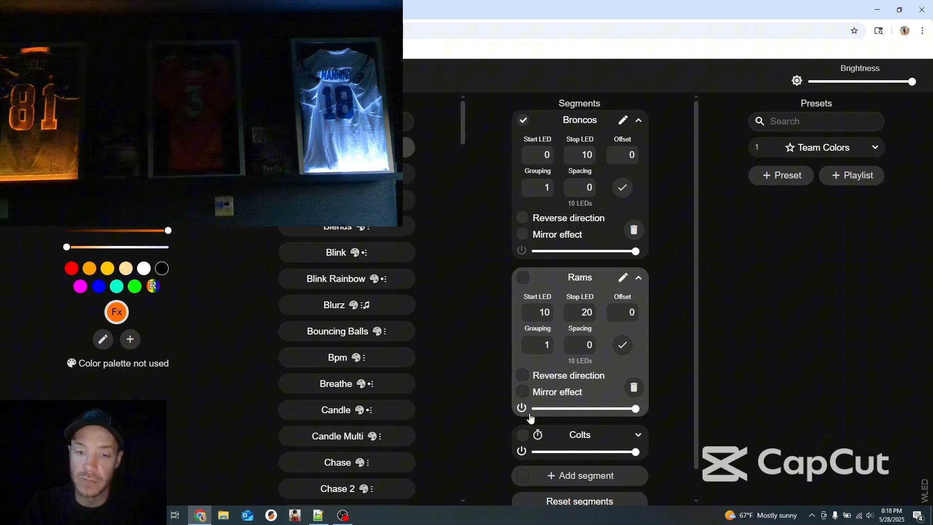
scroll("down", 3)
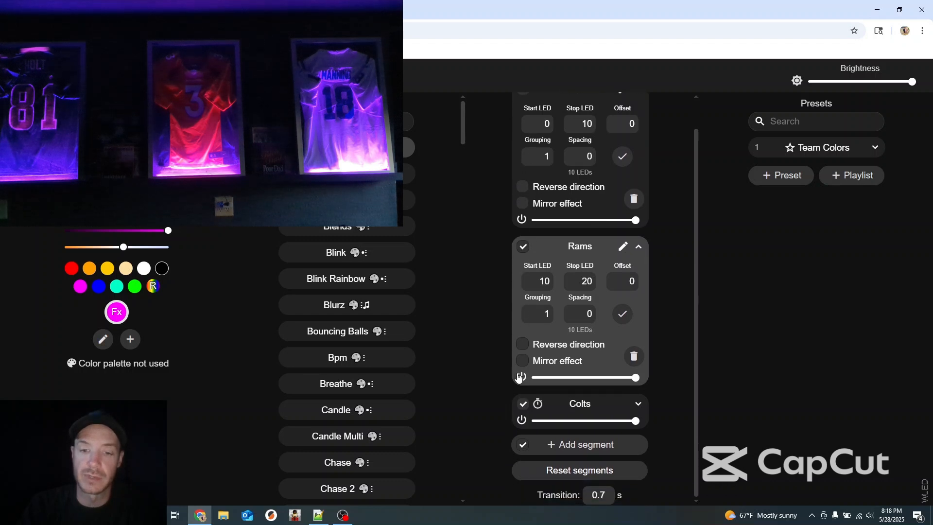
scroll("up", 3)
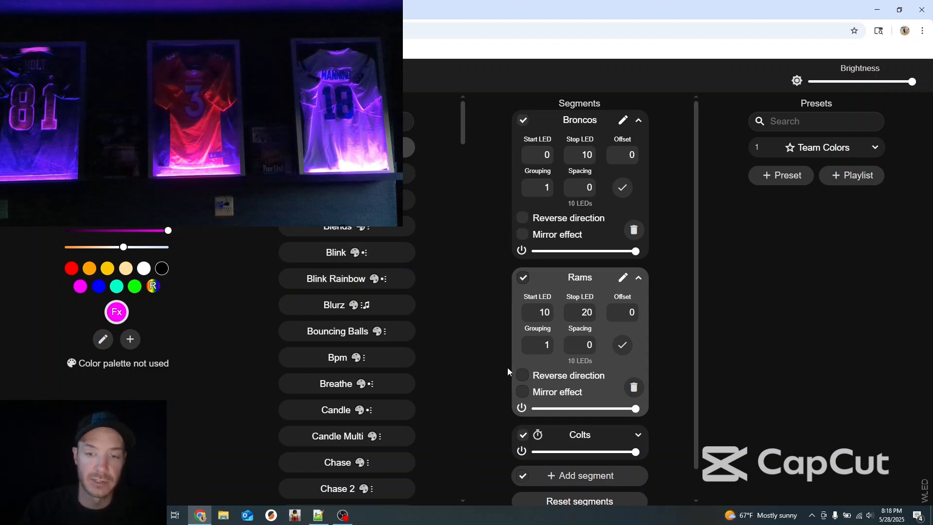
left_click(523, 277)
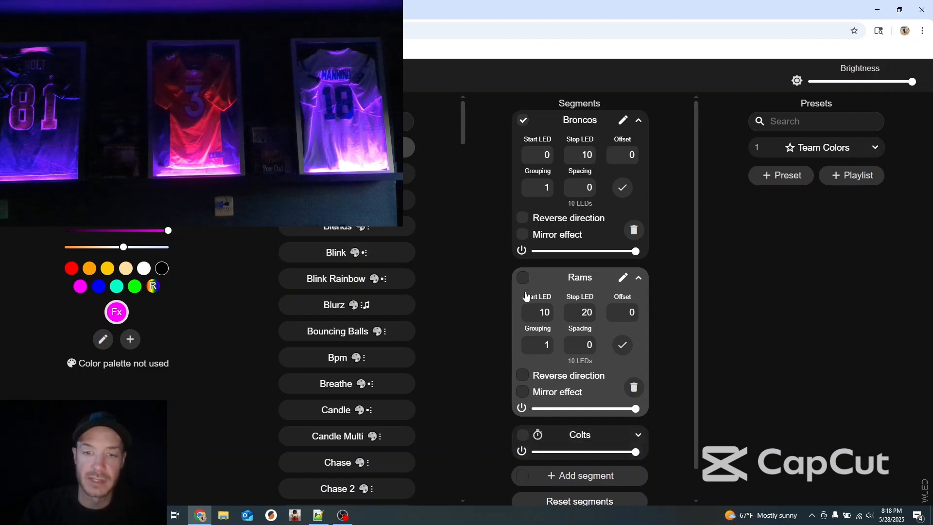
mouse_move(567, 246)
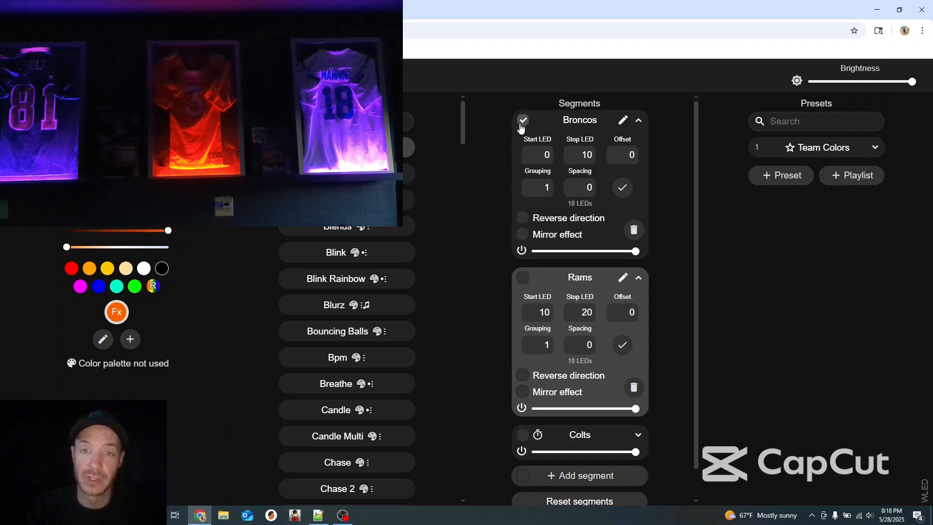
- Recolor Rams yellow and Colts white, then reselect Broncos so all three segments are ticked
left_click(523, 120)
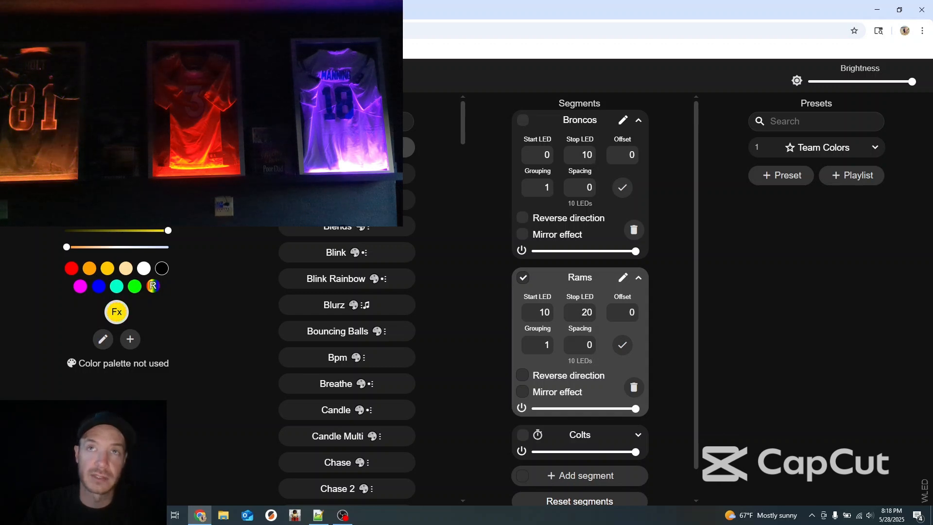
left_click(523, 278)
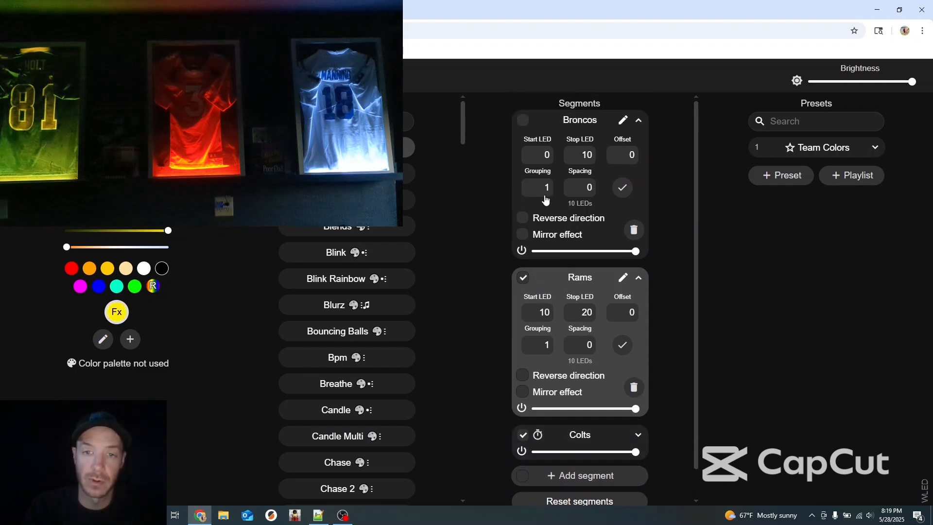
left_click(523, 120)
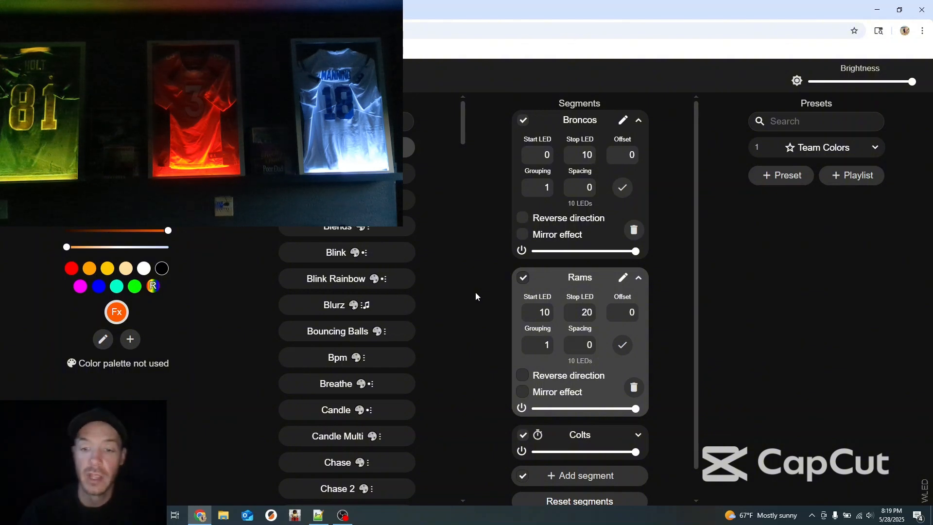
- After resetting to a single 30-LED Segment 0, expand and collapse the Team Colors preset details
scroll("down", 3)
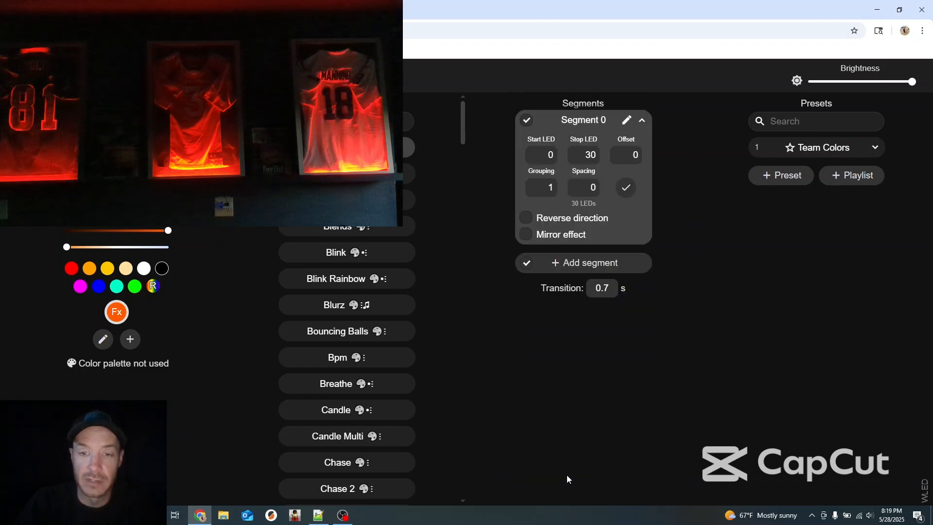
mouse_move(792, 173)
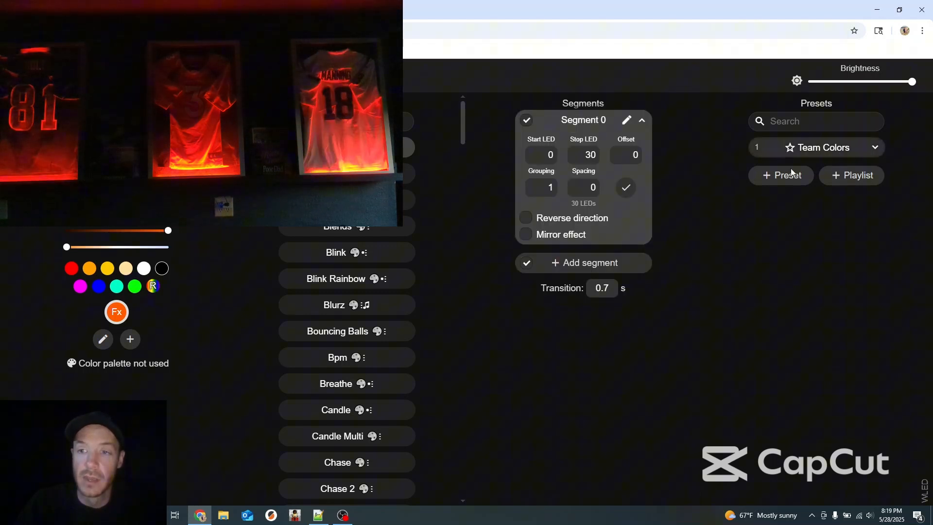
left_click(875, 147)
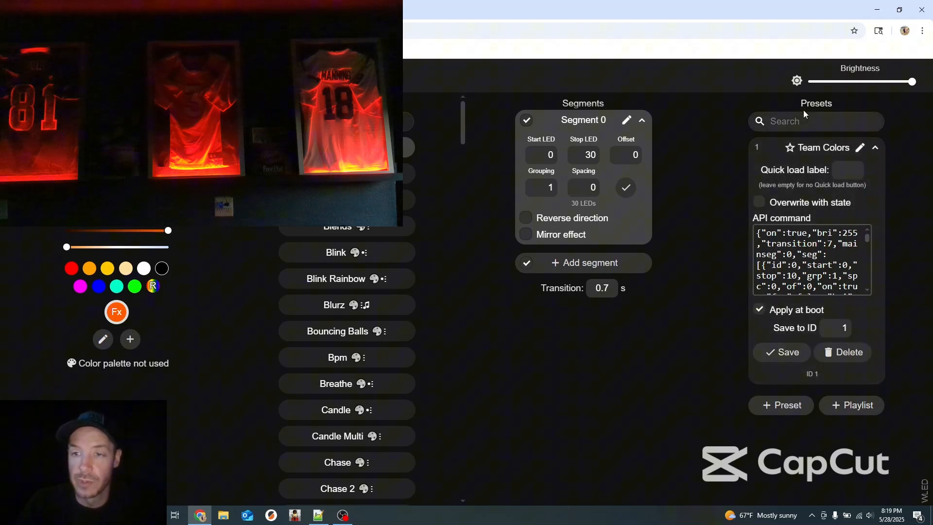
left_click(875, 148)
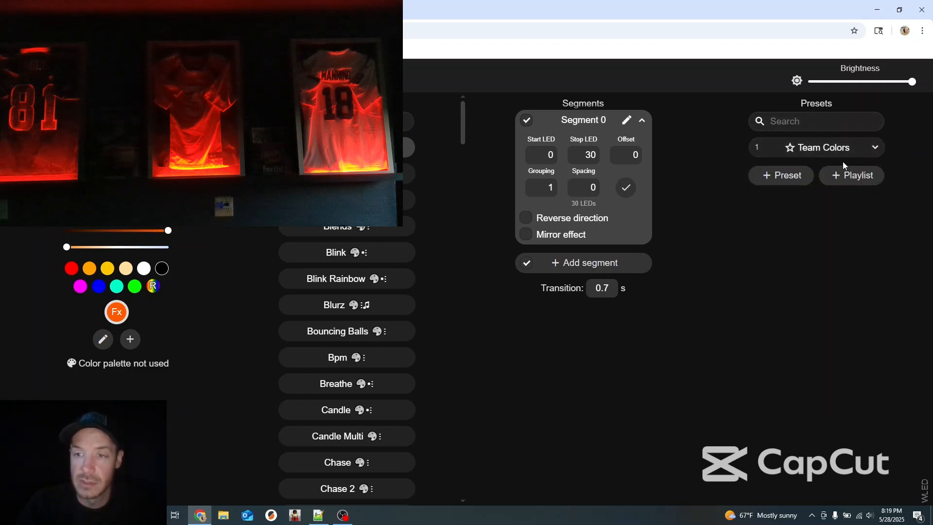
- Load the Team Colors preset to restore the three team segments, cancelling a new preset save
left_click(821, 148)
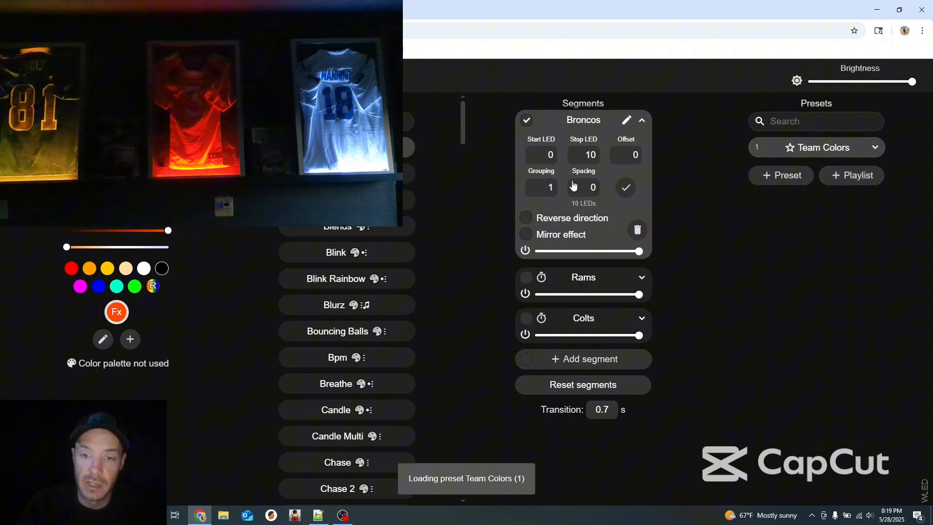
mouse_move(641, 120)
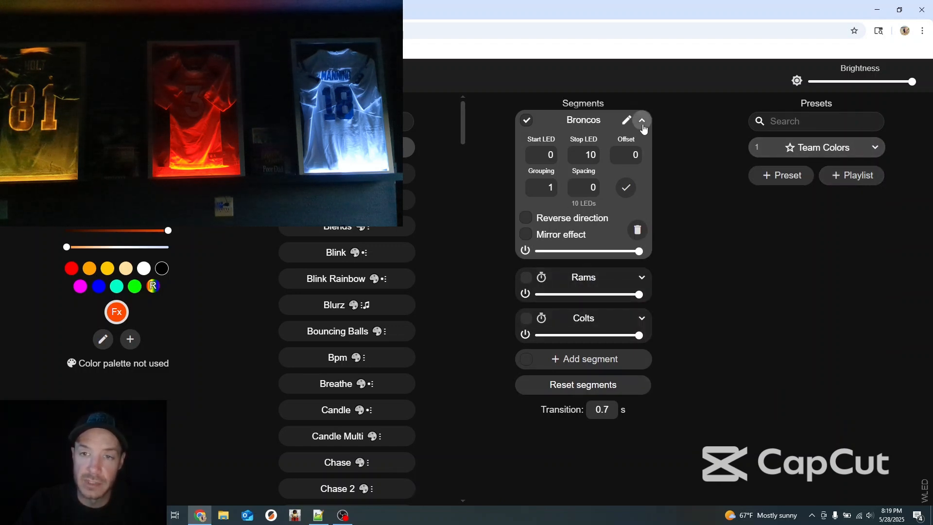
left_click(641, 121)
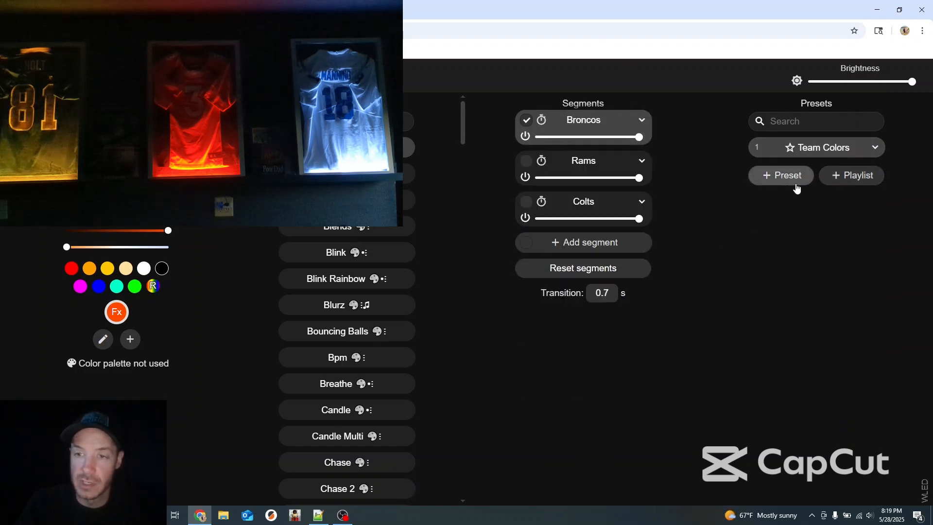
left_click(780, 175)
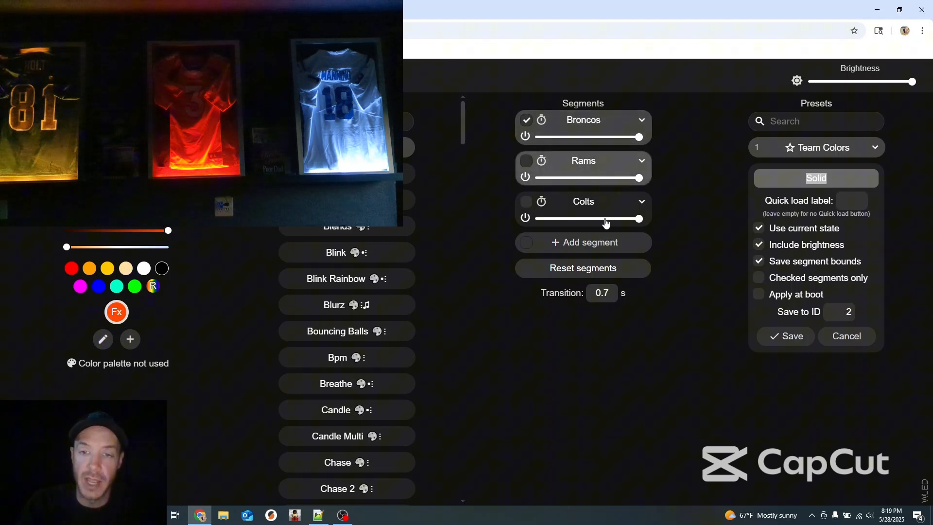
left_click(845, 336)
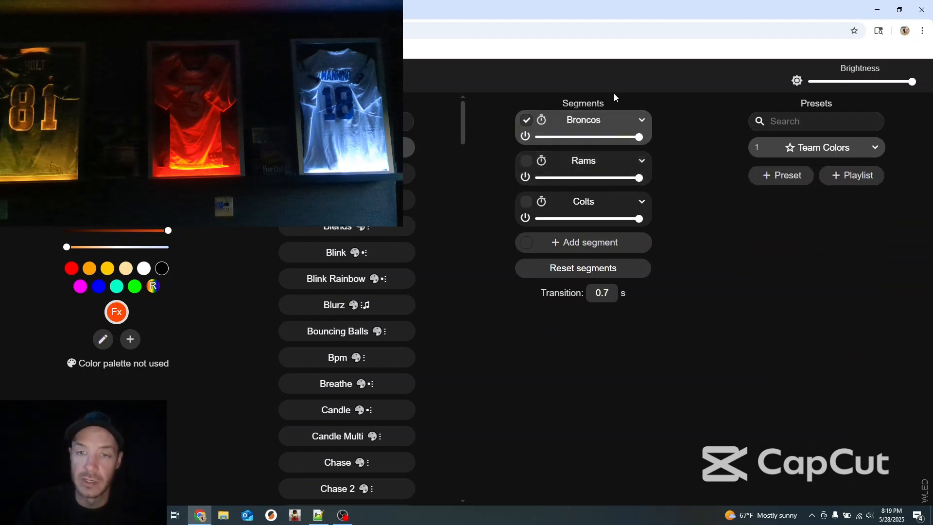
- Select the Rams and Colts segments alongside Broncos for editing
left_click(526, 161)
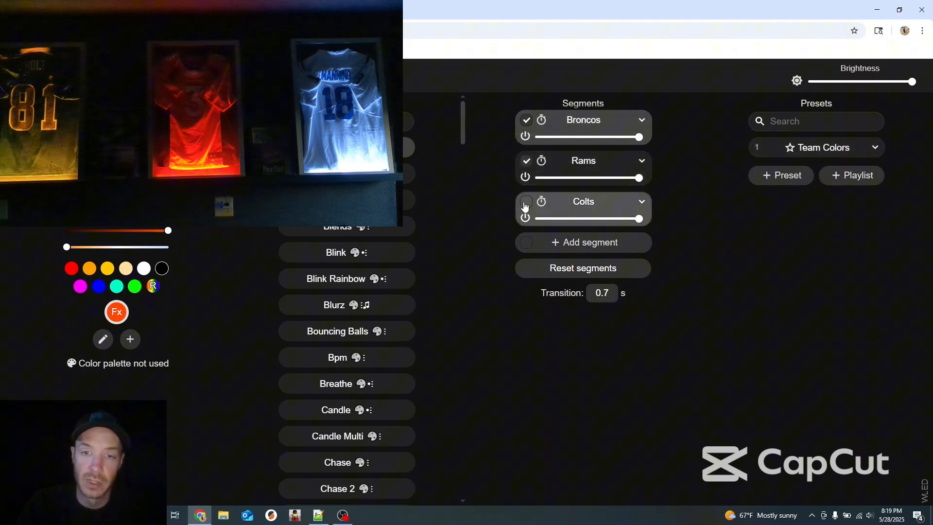
left_click(642, 161)
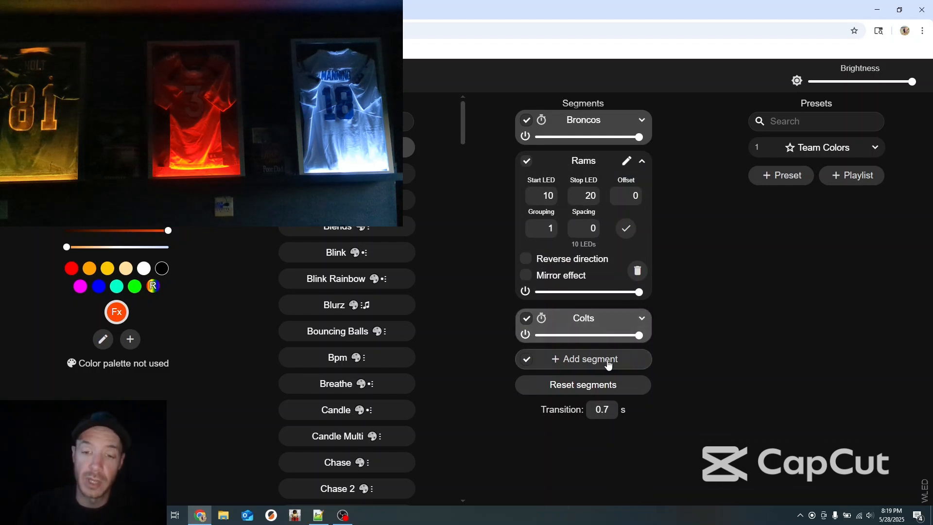
mouse_move(473, 338)
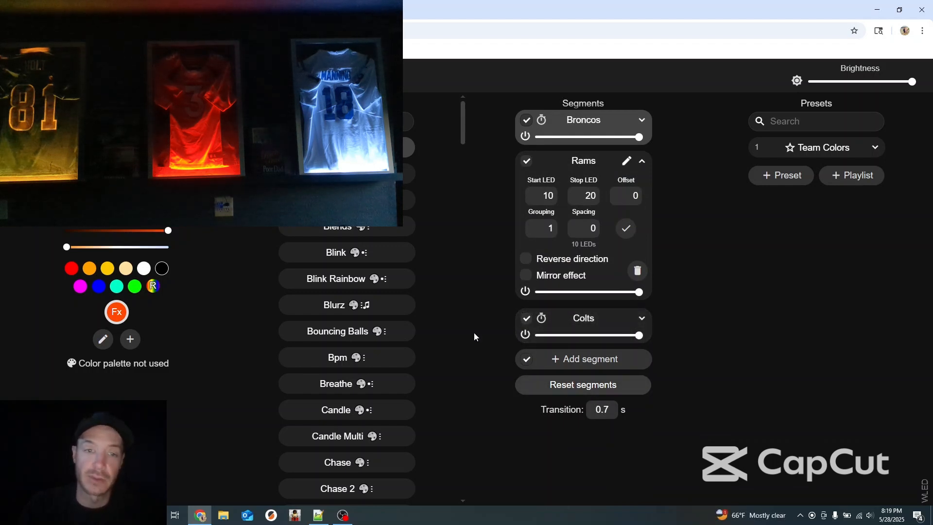